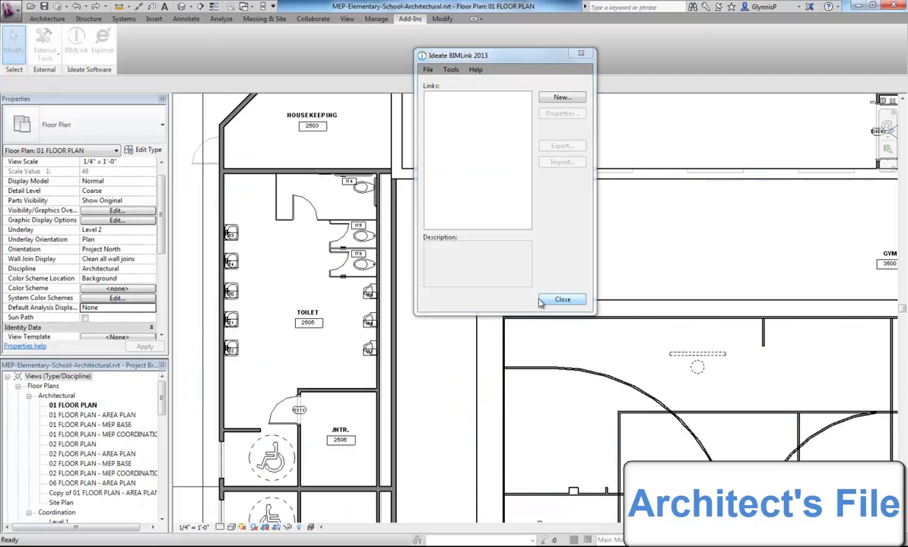
Create a new BIMLink link for the Plumbing Fixtures instance category.
left_click(561, 97)
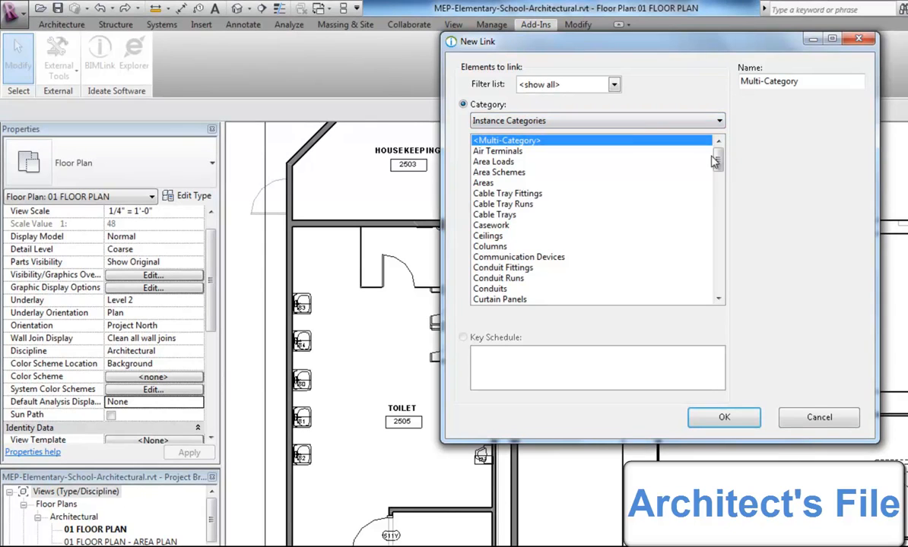
left_click(595, 120)
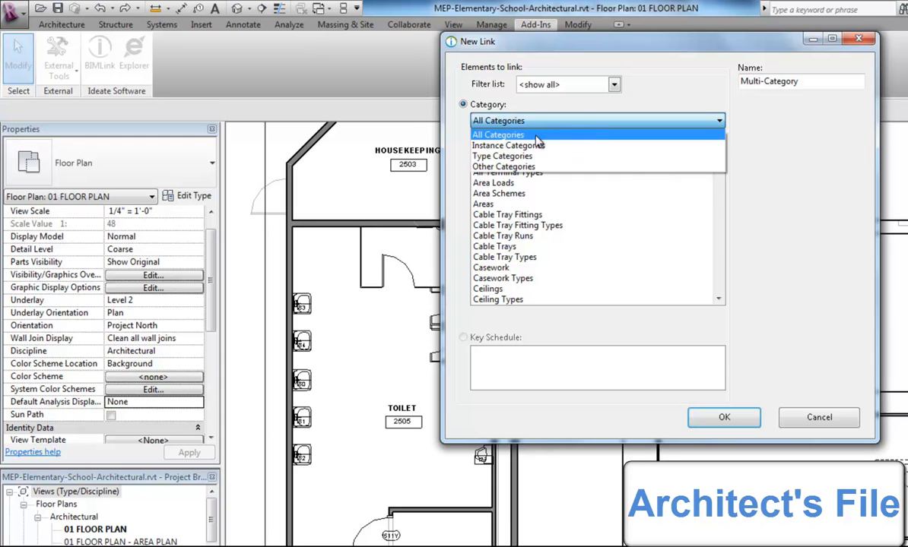
left_click(613, 84)
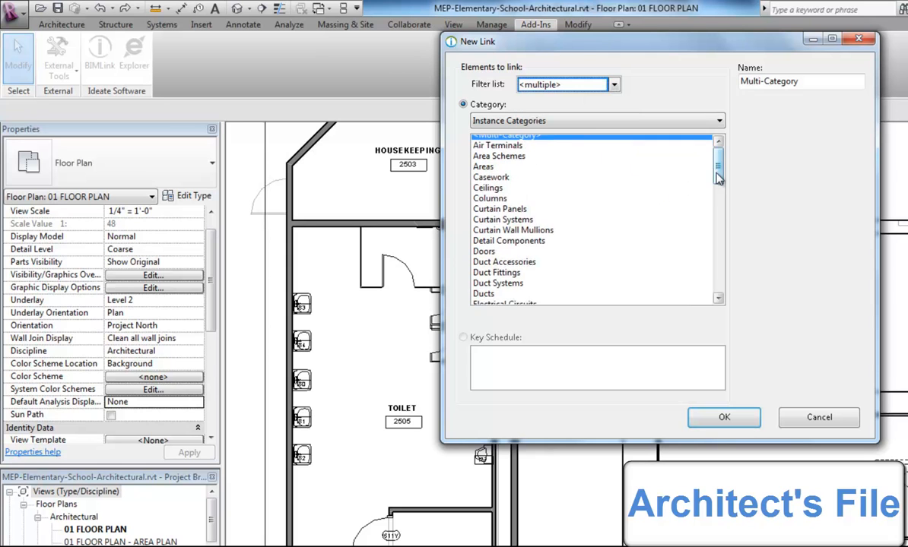
scroll("down", 3)
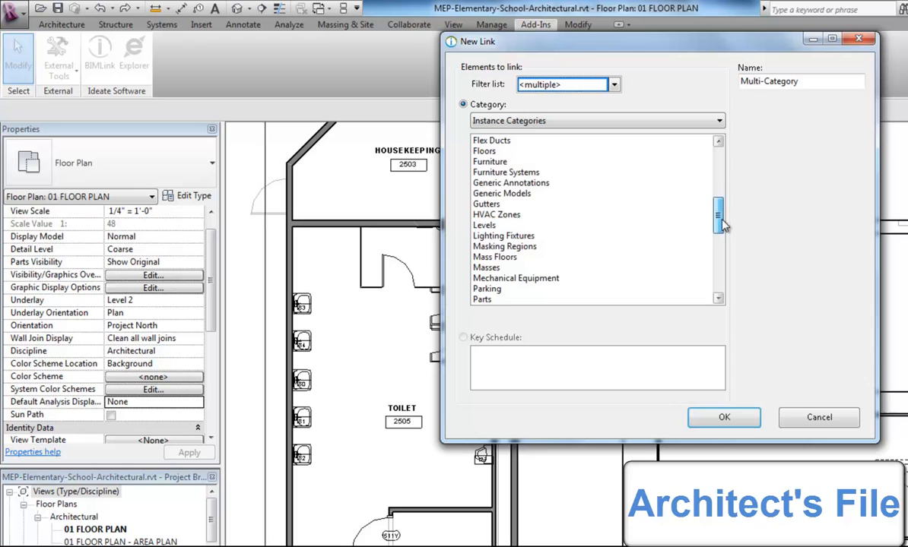
left_click(506, 268)
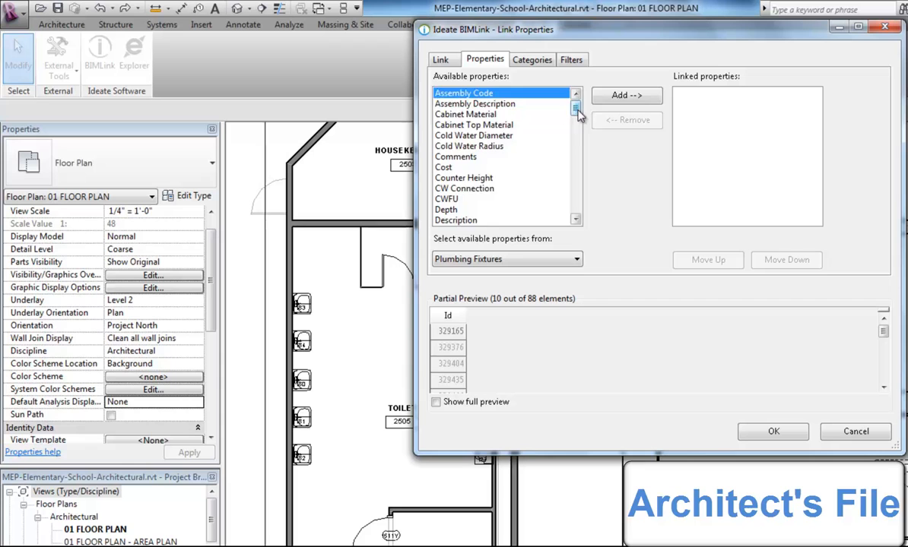
Link Family and Type, Mark, Elevation, Room:Number and Room:Name properties.
left_click(621, 95)
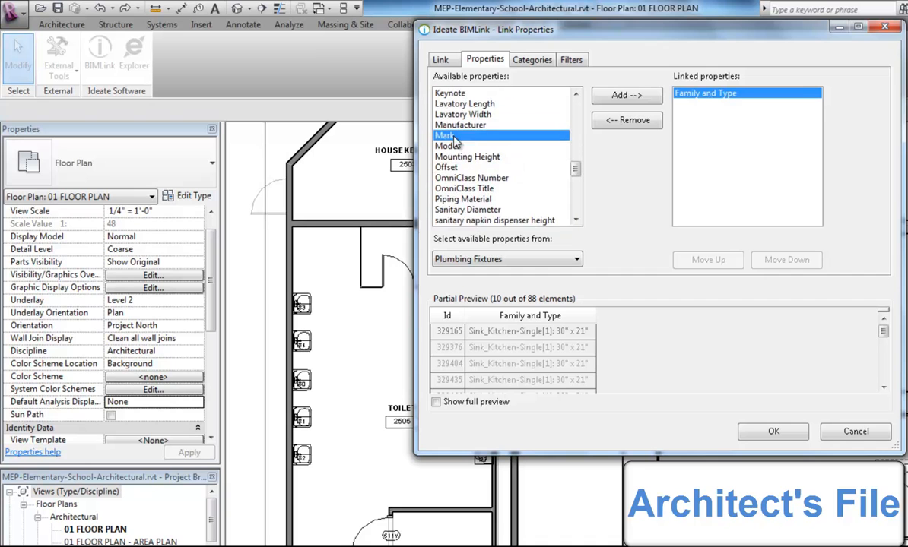
left_click(625, 94)
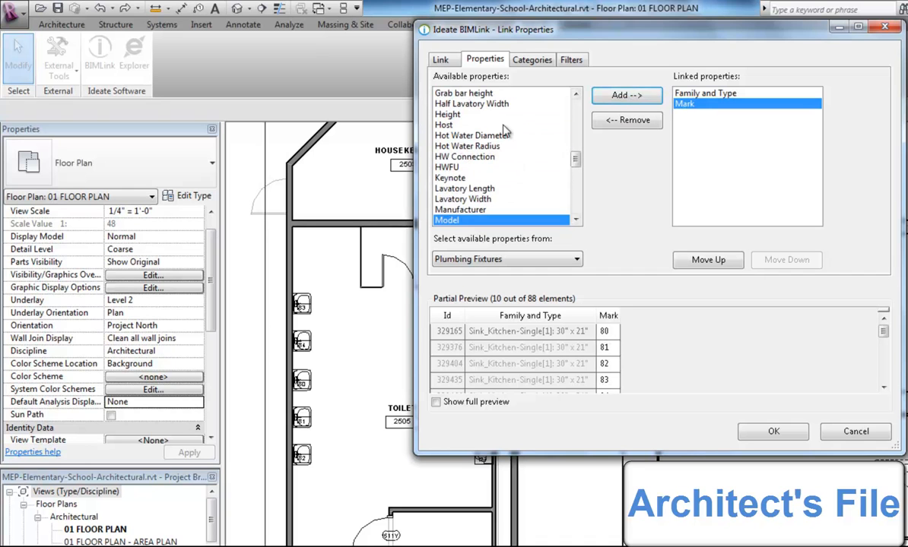
left_click(621, 95)
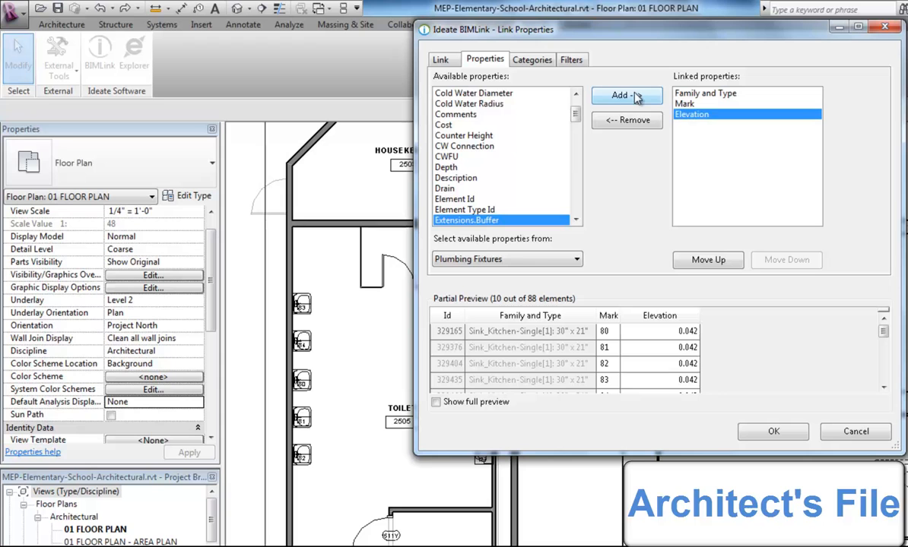
left_click(507, 259)
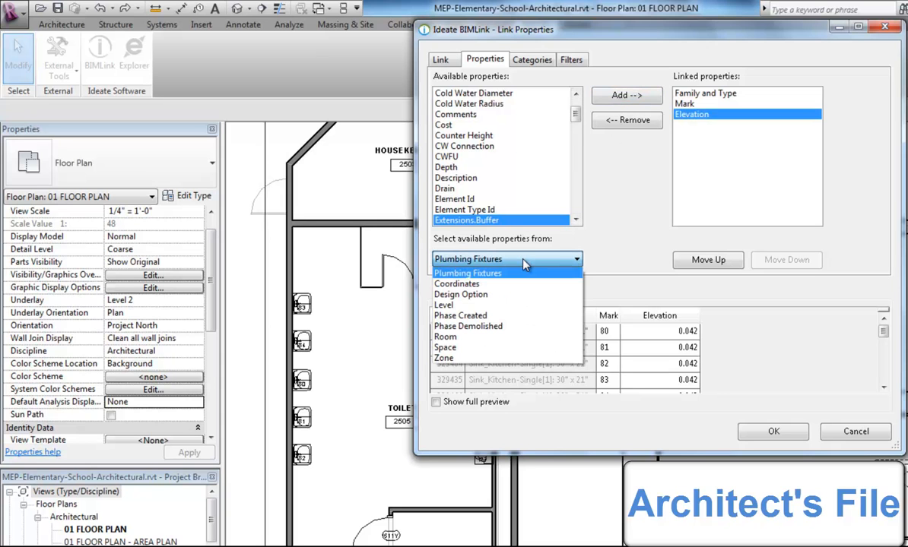
mouse_move(460, 337)
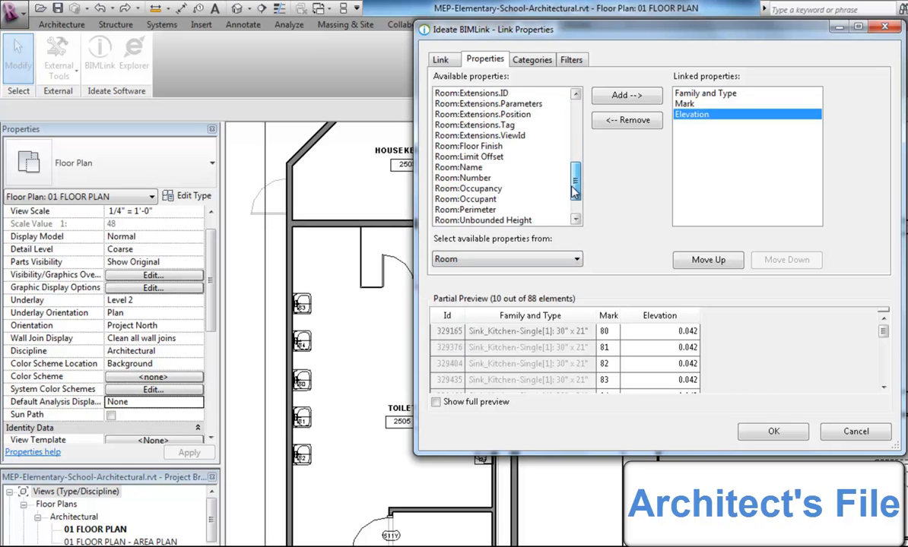
left_click(624, 95)
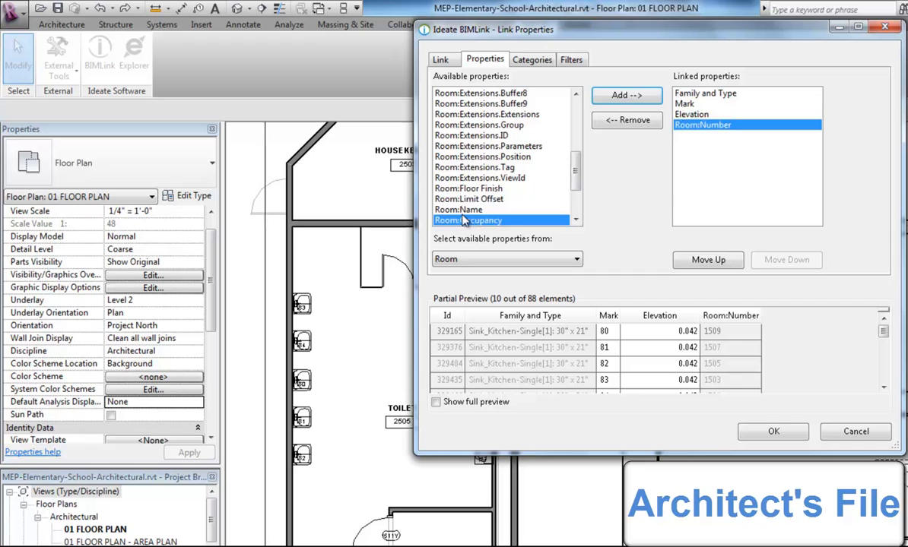
left_click(625, 95)
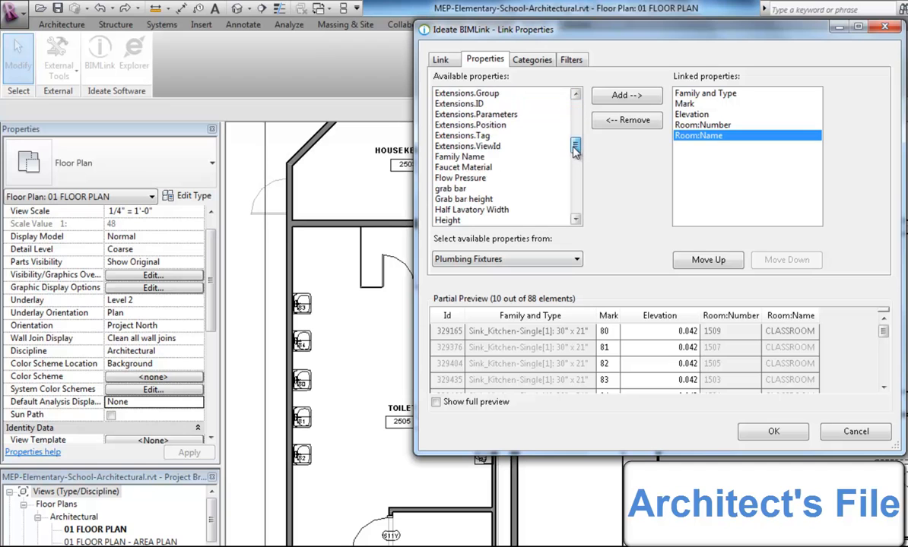
Add the grab bar, WC floor/tank/wall and Coordinates Point_X/Y/Z properties.
left_click(625, 94)
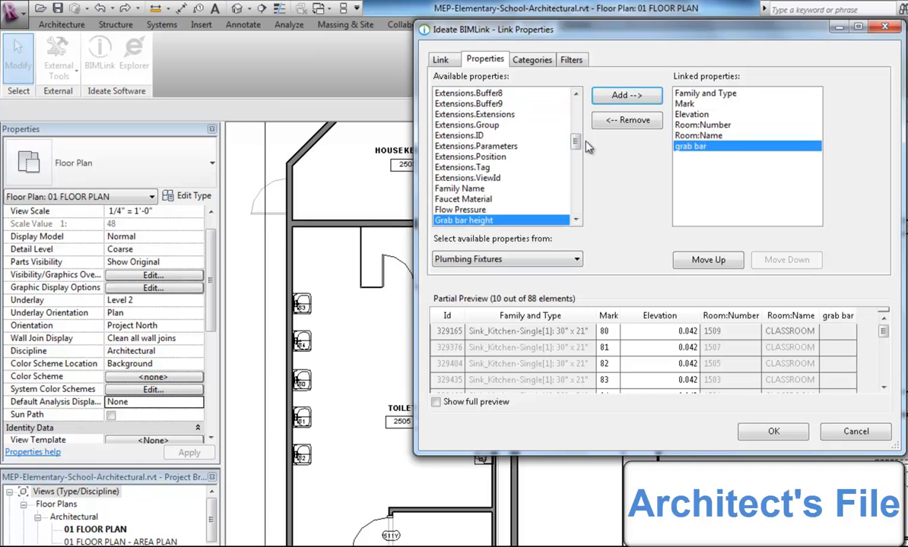
scroll("down", 3)
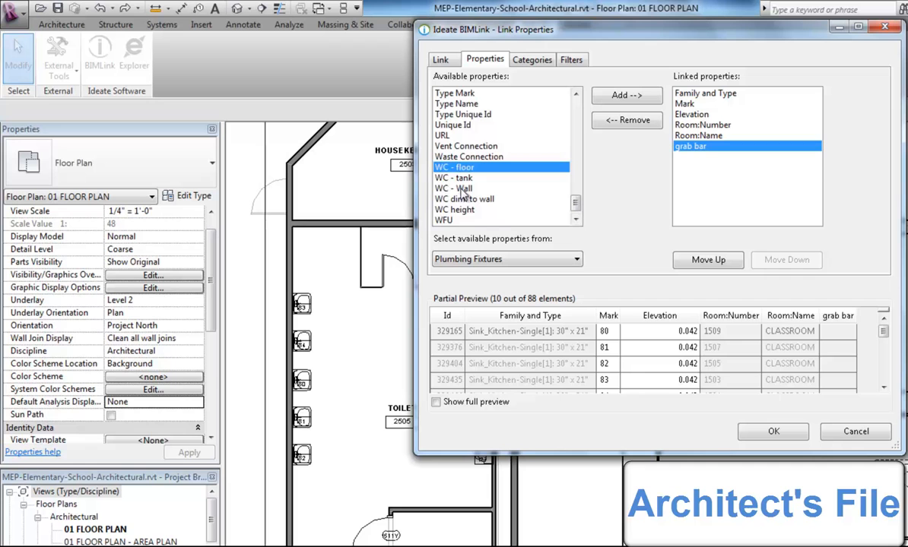
left_click(626, 95)
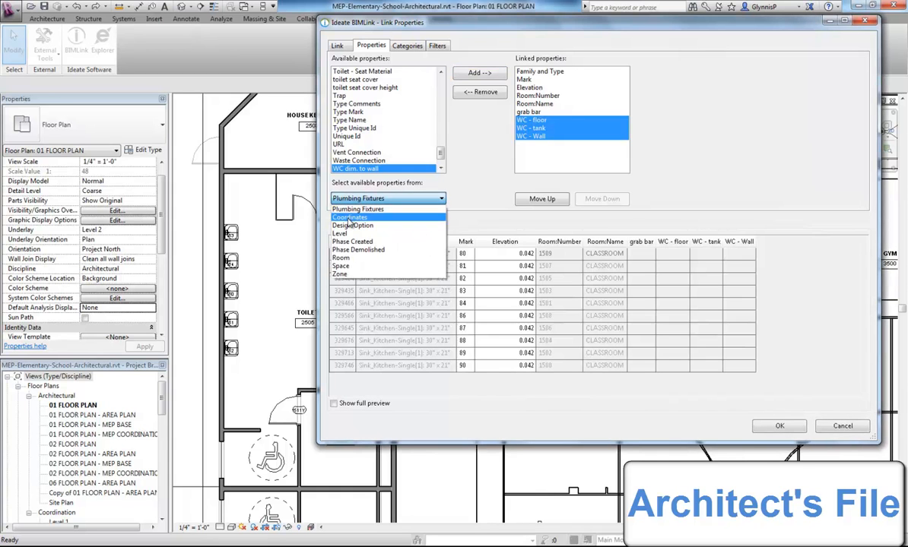
left_click(350, 225)
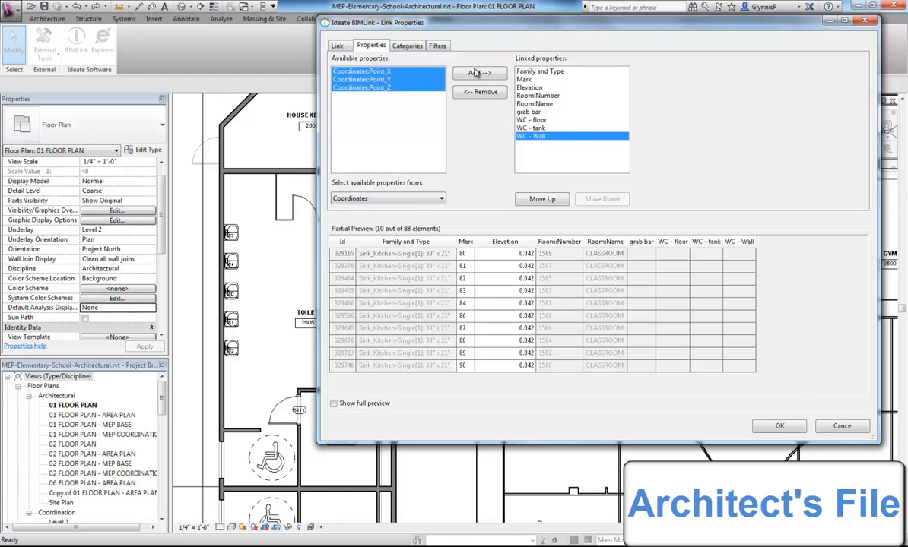
left_click(479, 72)
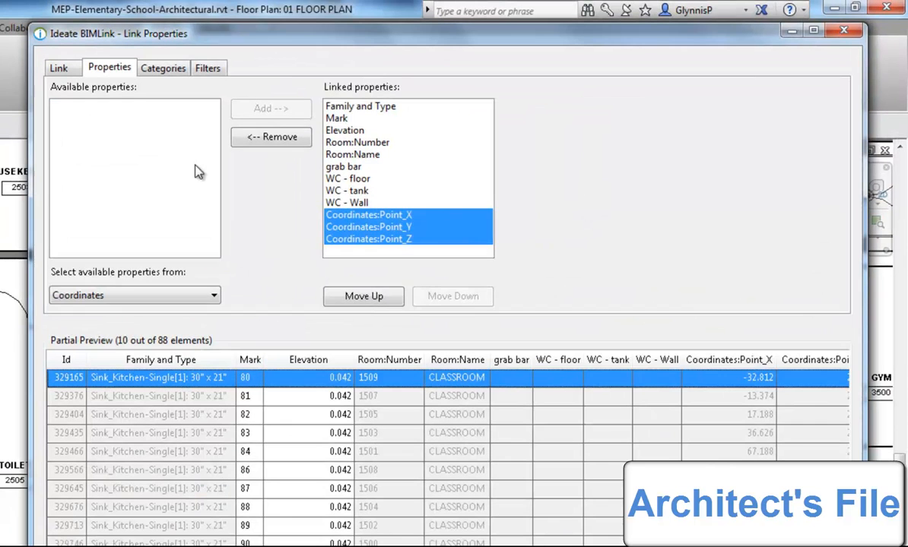
Filter the link to Family and Type containing 'ada', leaving 18 fixtures.
left_click(207, 67)
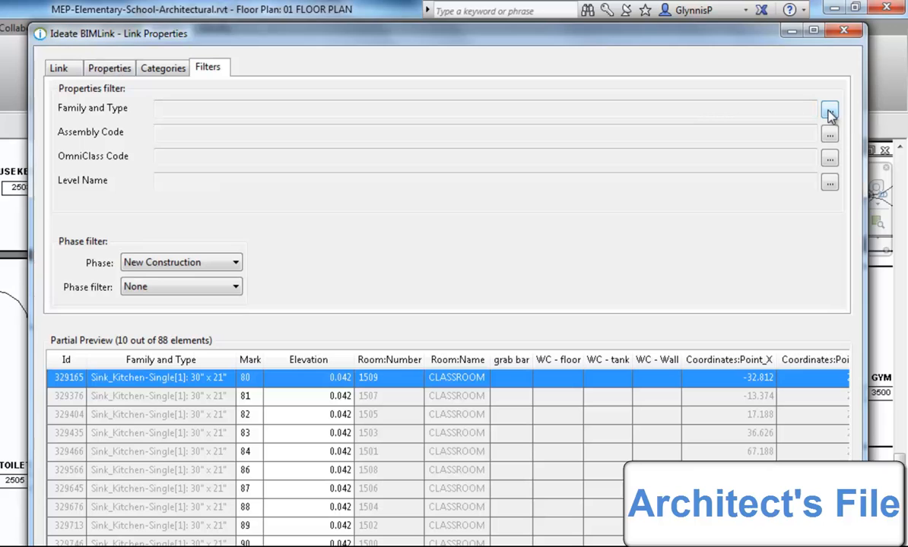
left_click(829, 109)
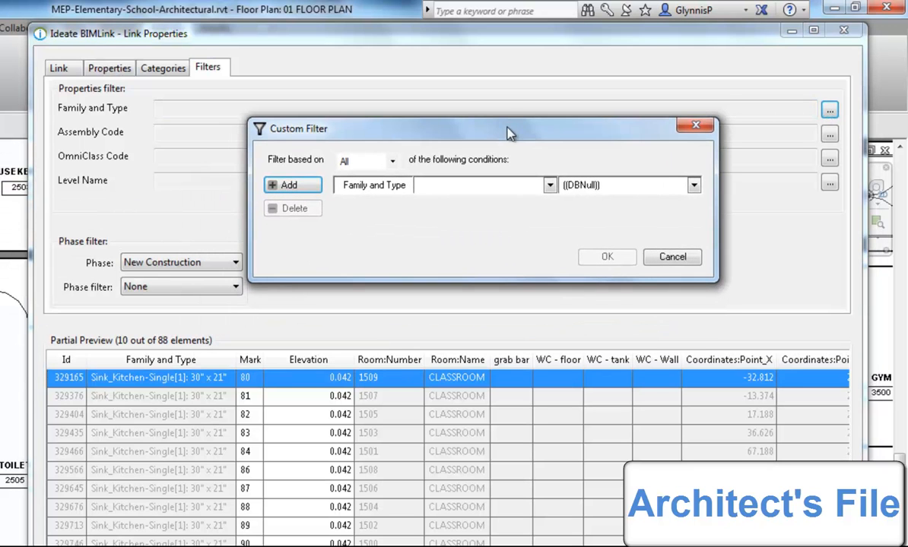
left_click(549, 184)
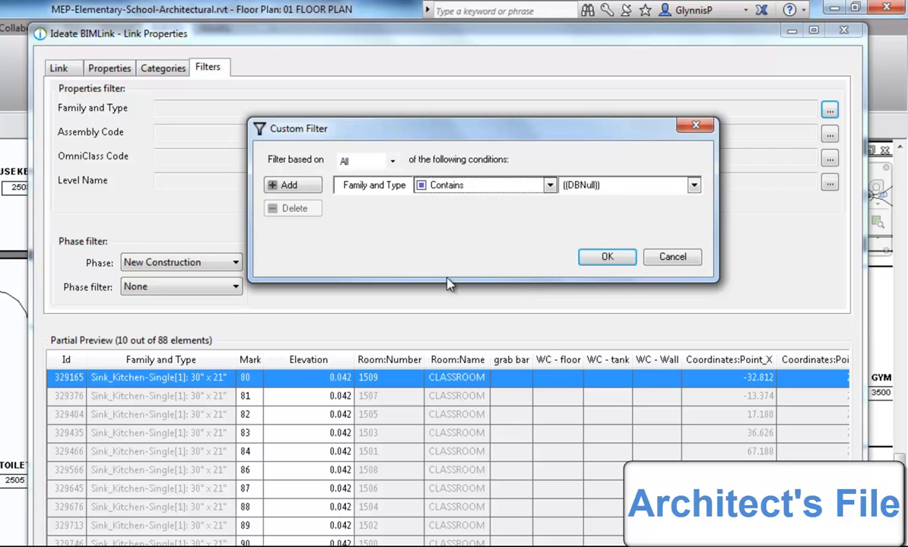
type("ad")
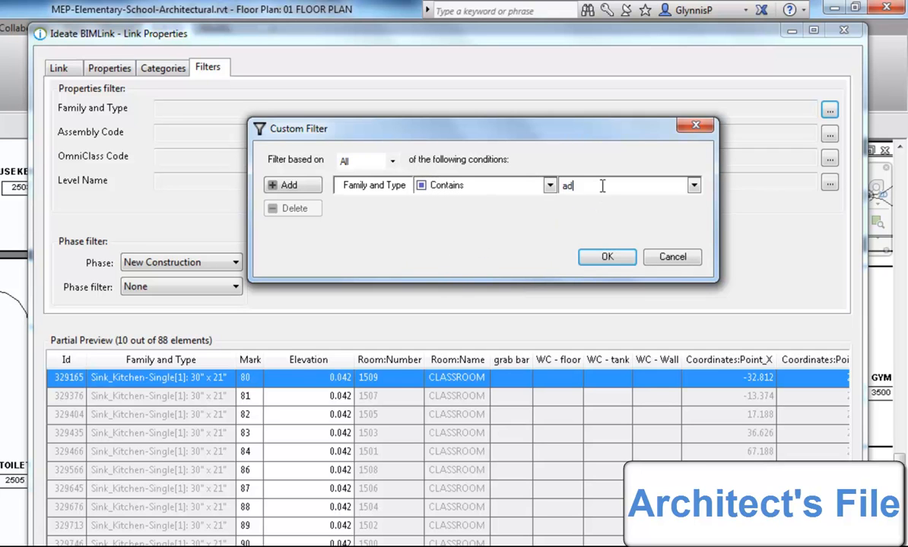
type("a")
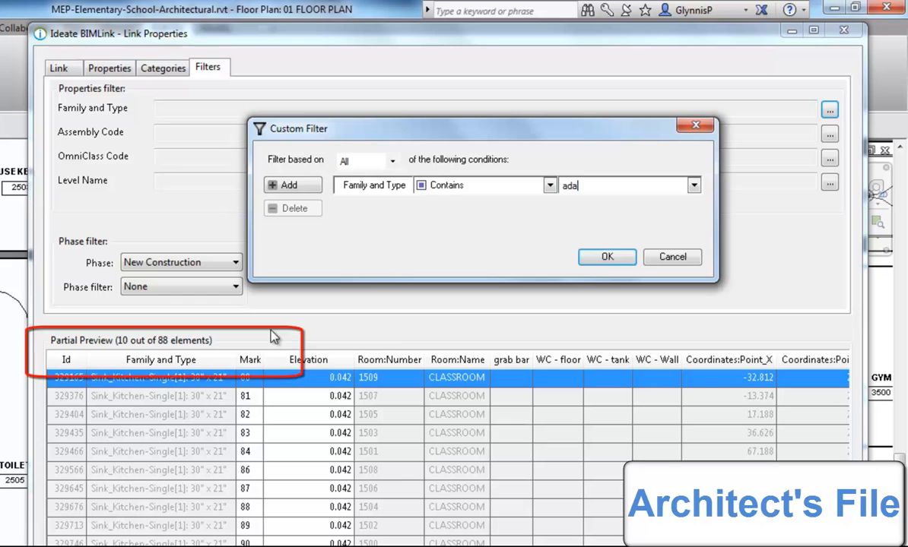
left_click(607, 256)
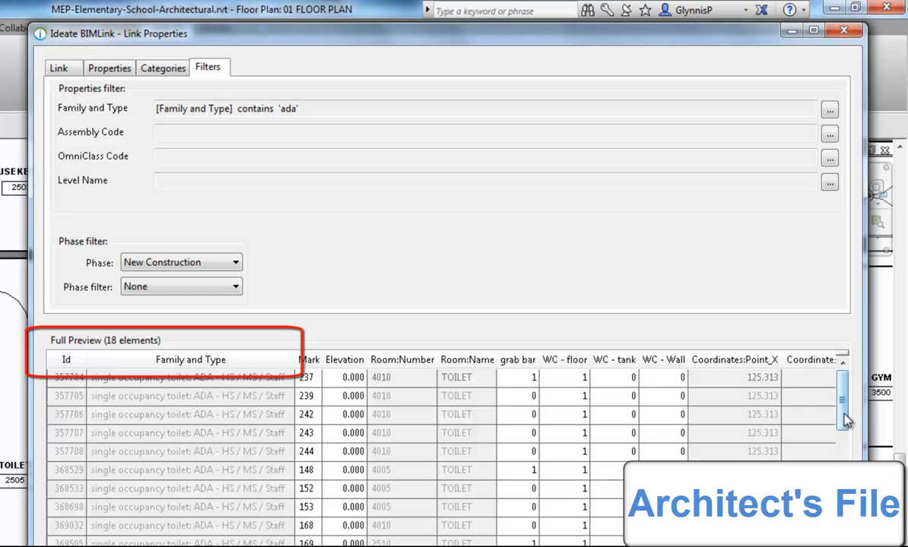
scroll("down", 3)
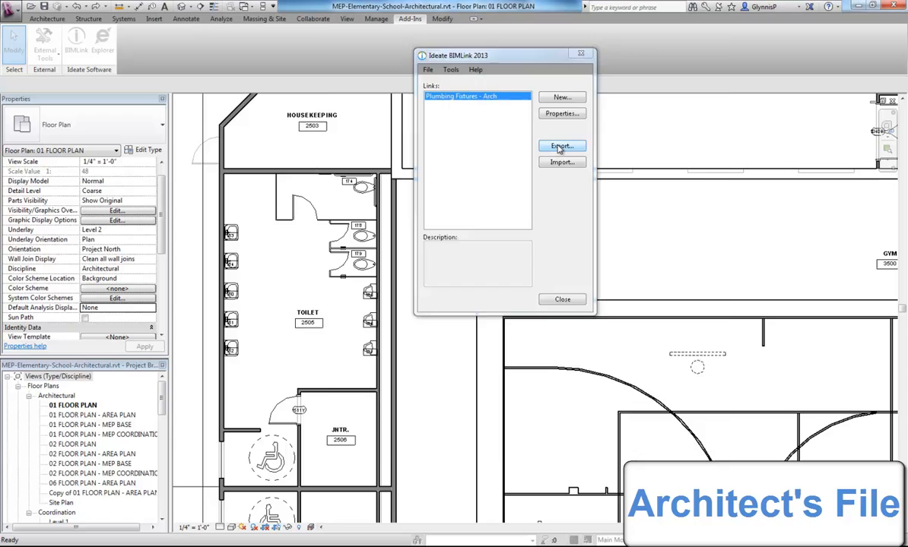
Export the plumbing fixtures link to the Plumbing Fixtures Excel workbook.
left_click(561, 146)
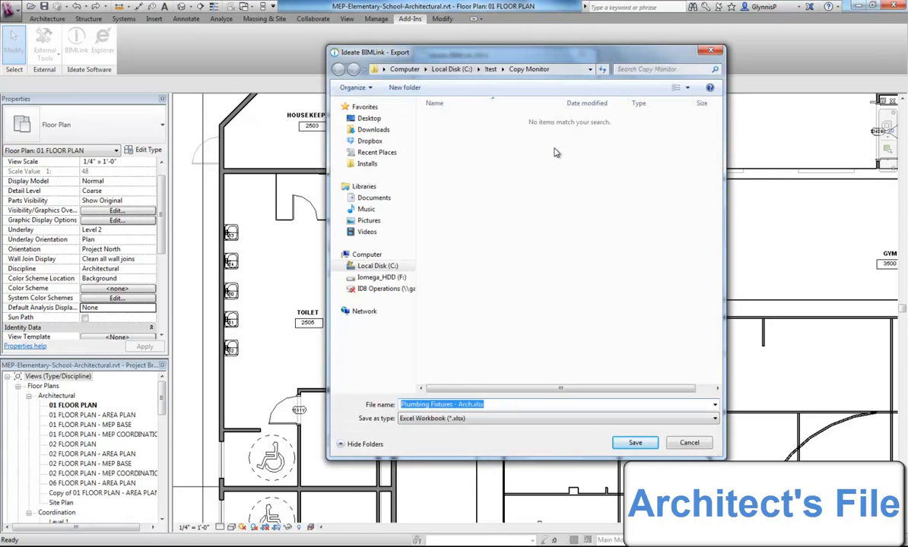
left_click(452, 404)
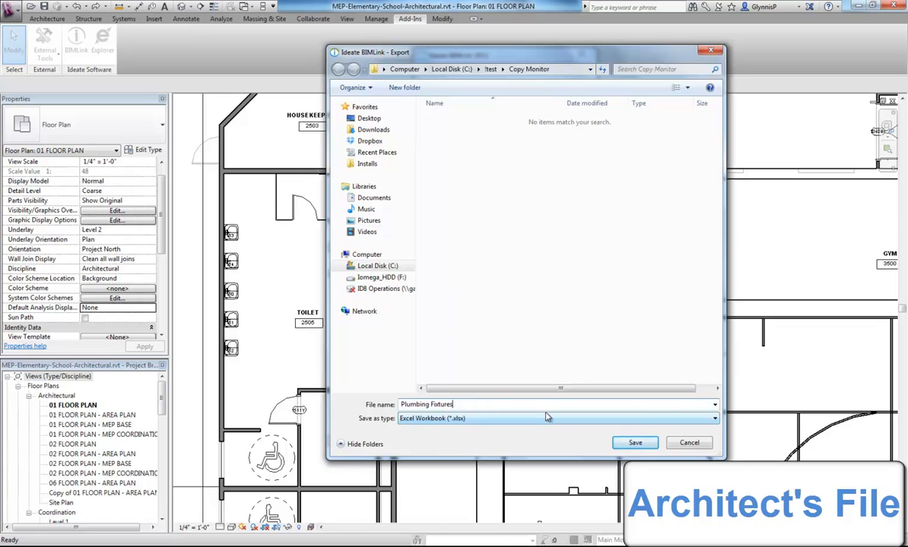
left_click(635, 442)
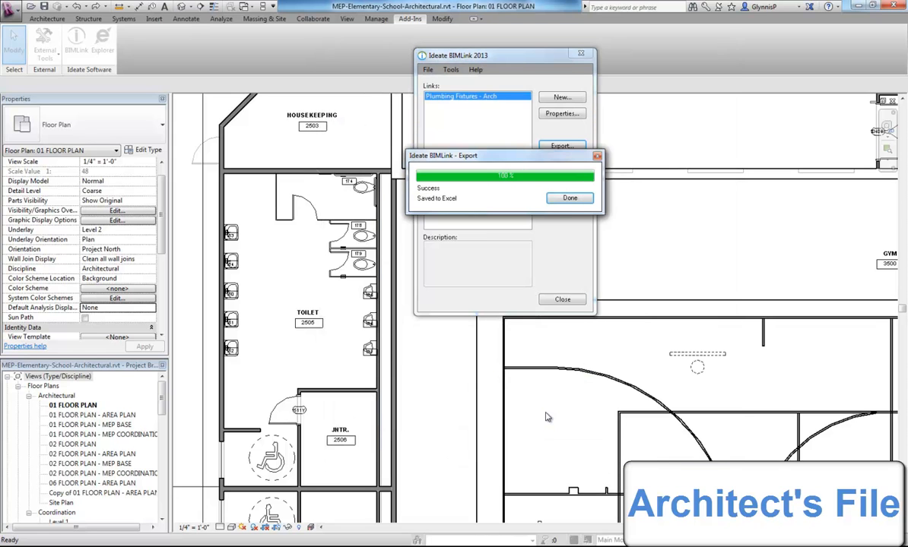
left_click(569, 198)
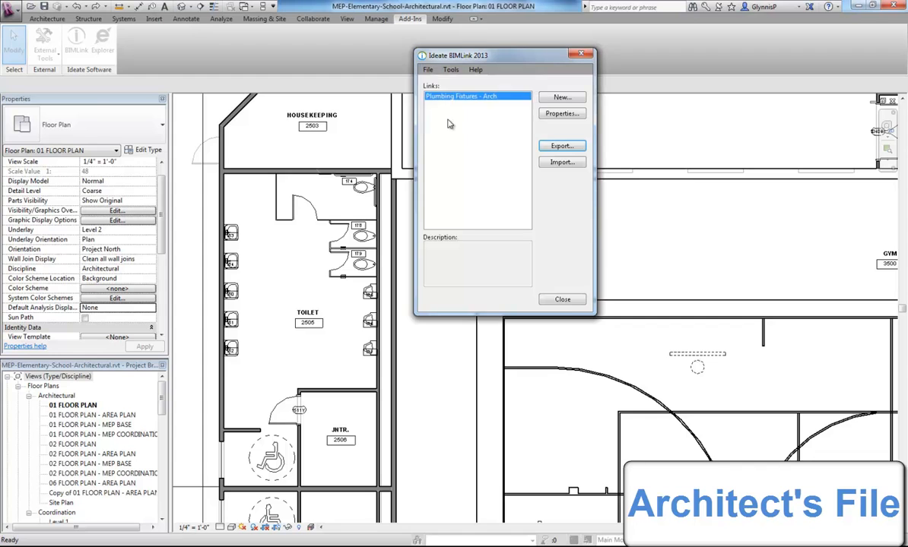
Save the link as 'Plumbing Fixtures - Arch.link' and close BIMLink.
left_click(561, 146)
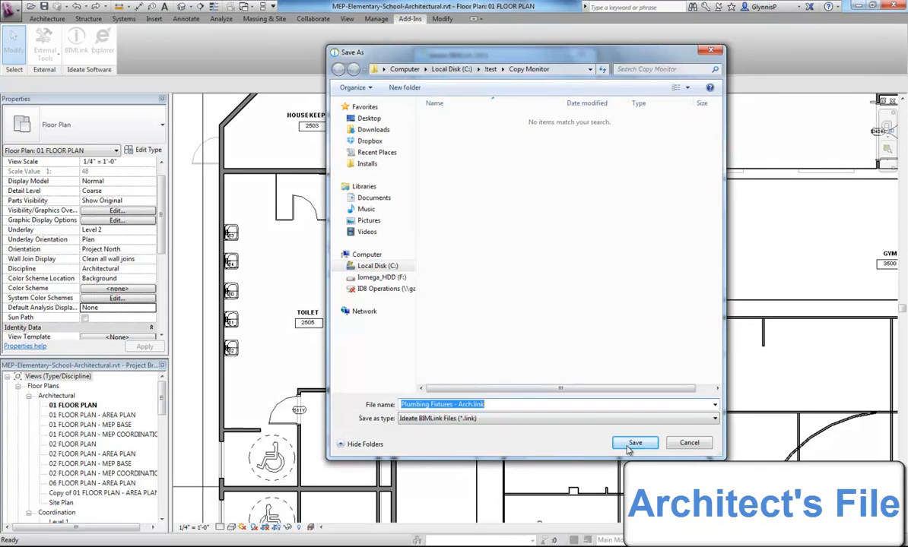
left_click(635, 442)
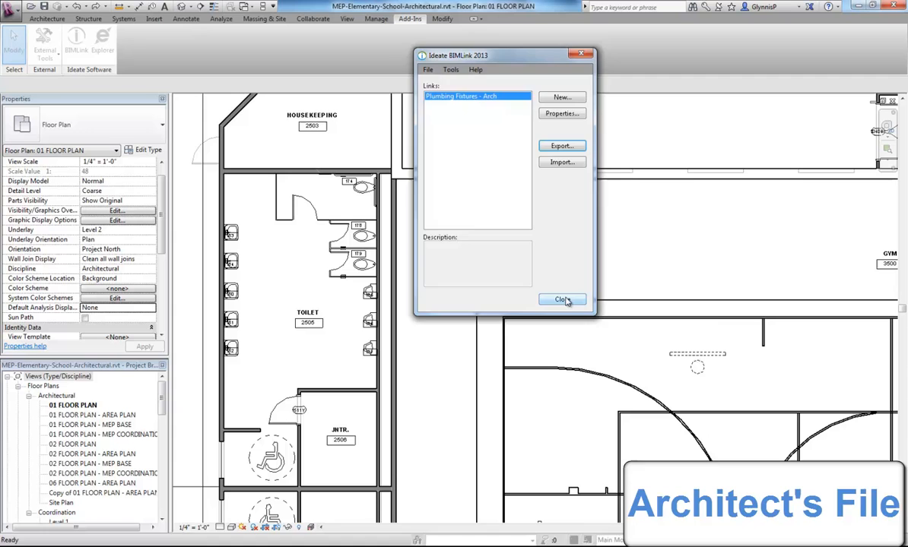
left_click(561, 299)
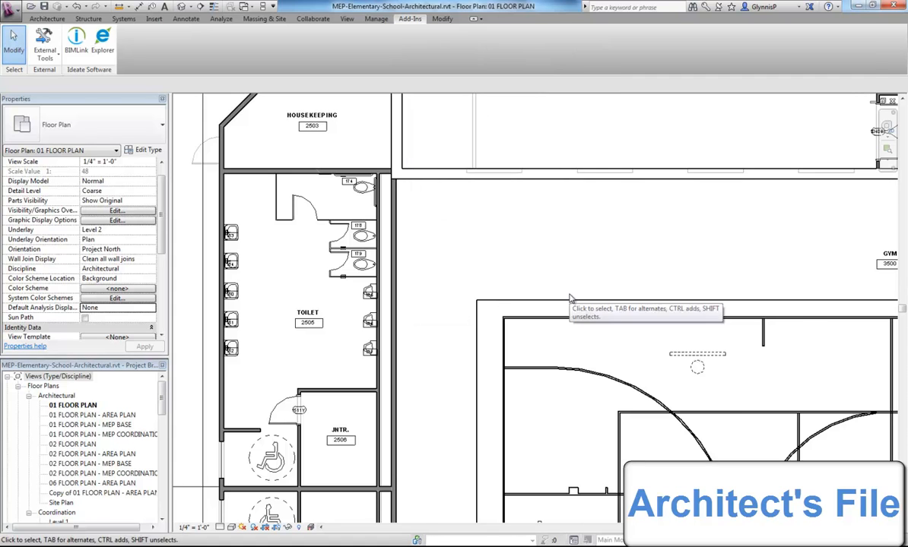
Confirm the architectural link is loaded, then select it over the toilet room.
left_click(377, 18)
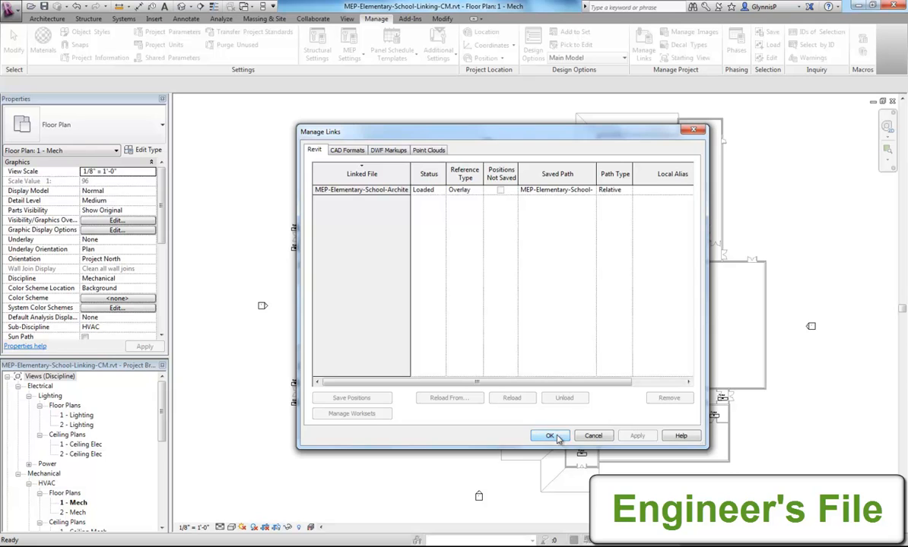
left_click(550, 436)
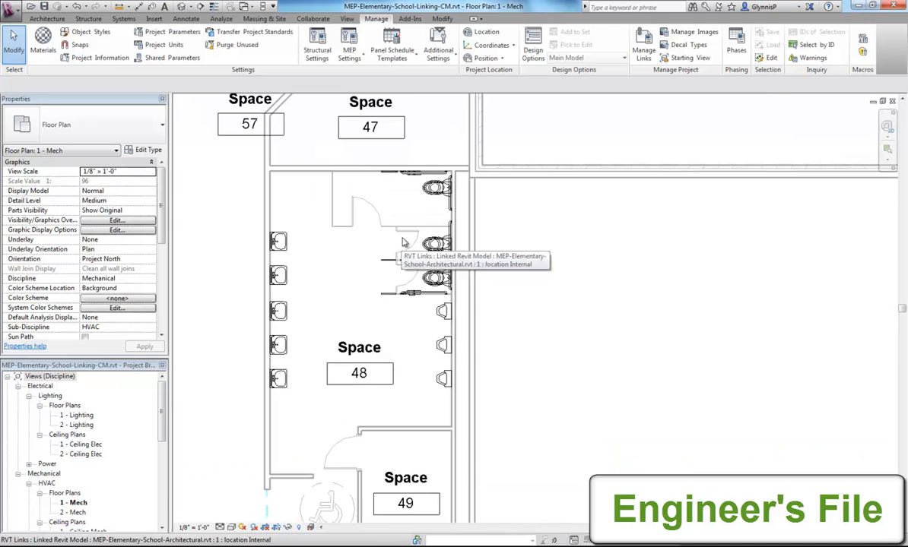
left_click(435, 277)
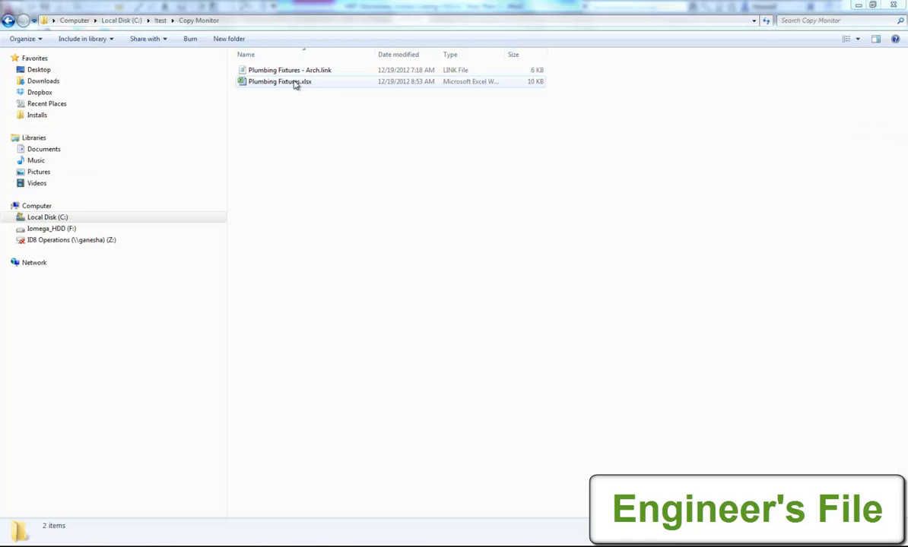
Open Plumbing Fixtures.xlsx from C:\!test\Copy Monitor in Explorer.
double_click(279, 81)
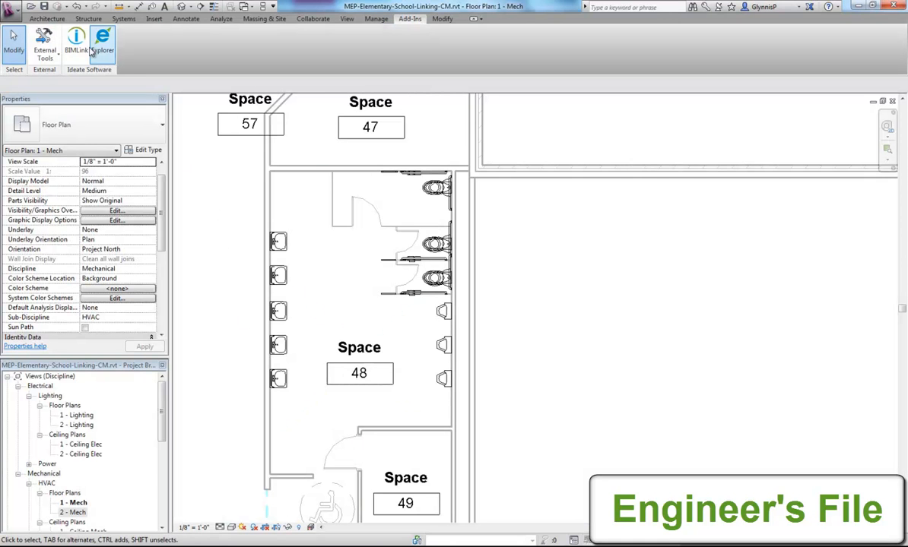
Load the 'Plumbing Fixtures - Arch.link' definition in BIMLink.
left_click(76, 44)
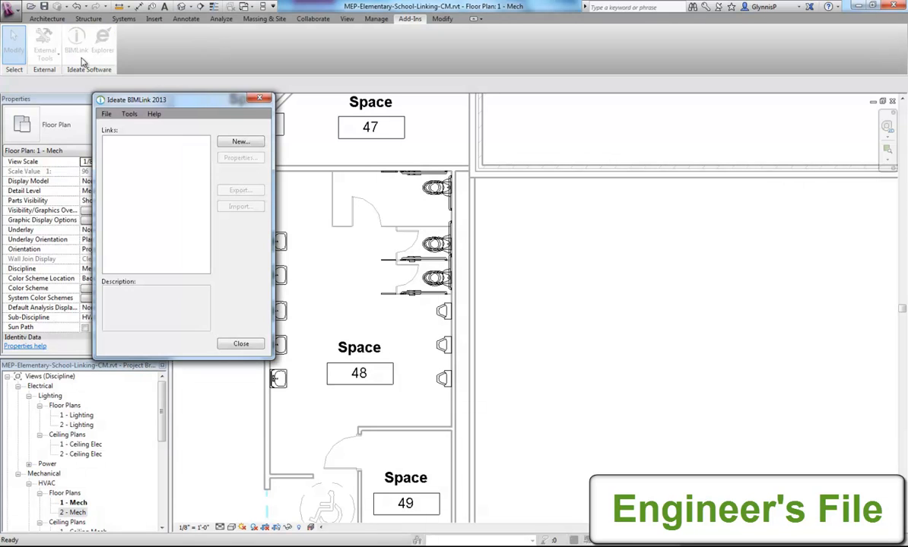
left_click(107, 113)
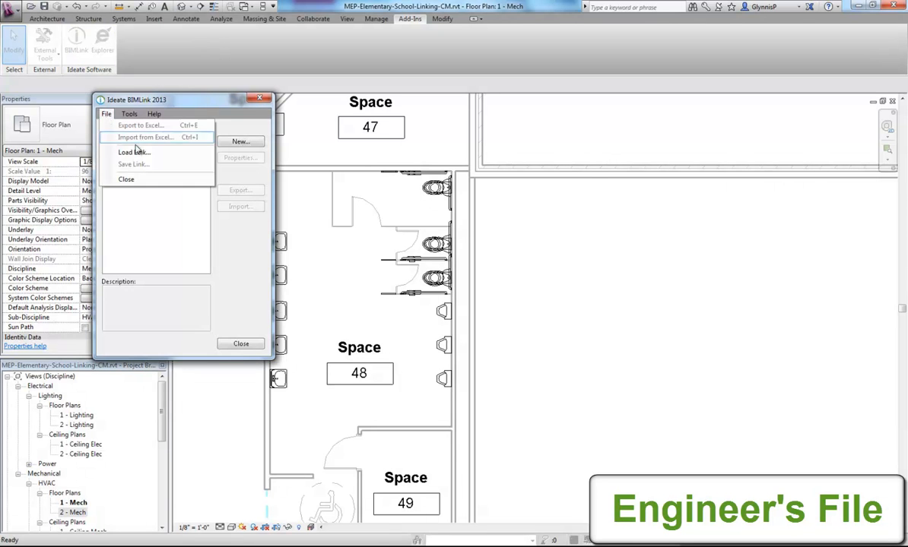
left_click(134, 153)
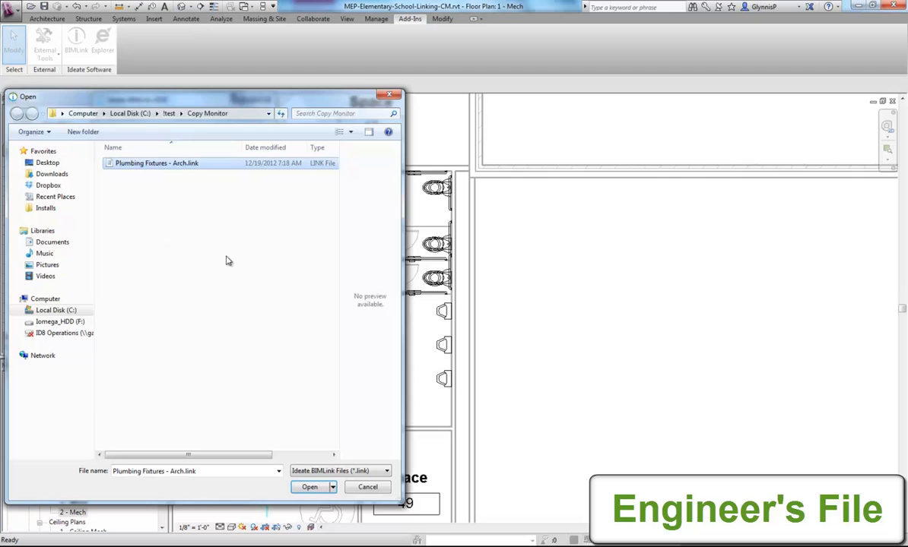
left_click(308, 486)
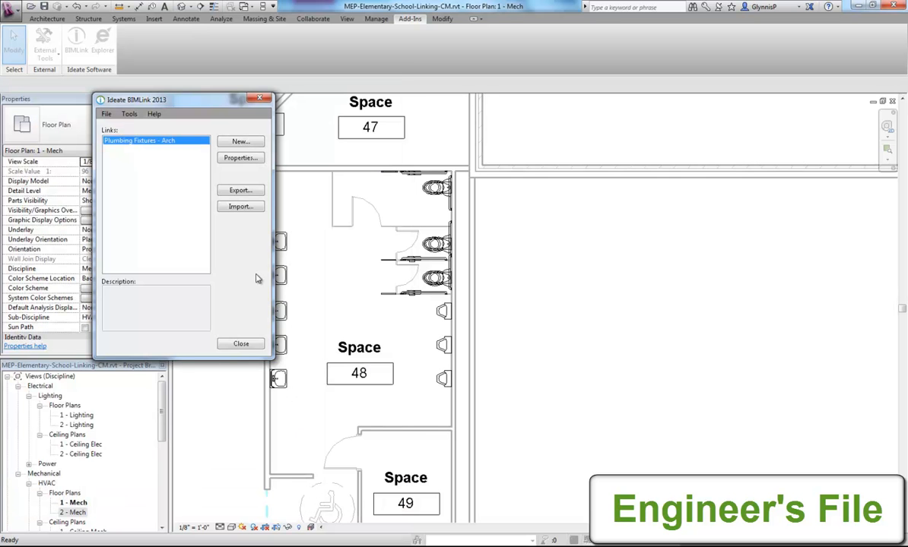
Replace the Room number and name fields with Space:Room Number and Name.
left_click(240, 157)
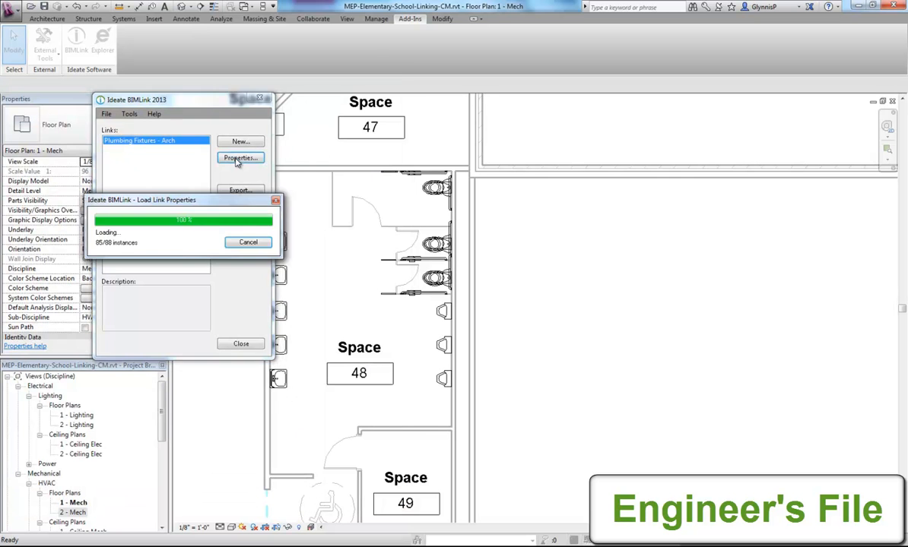
left_click(240, 158)
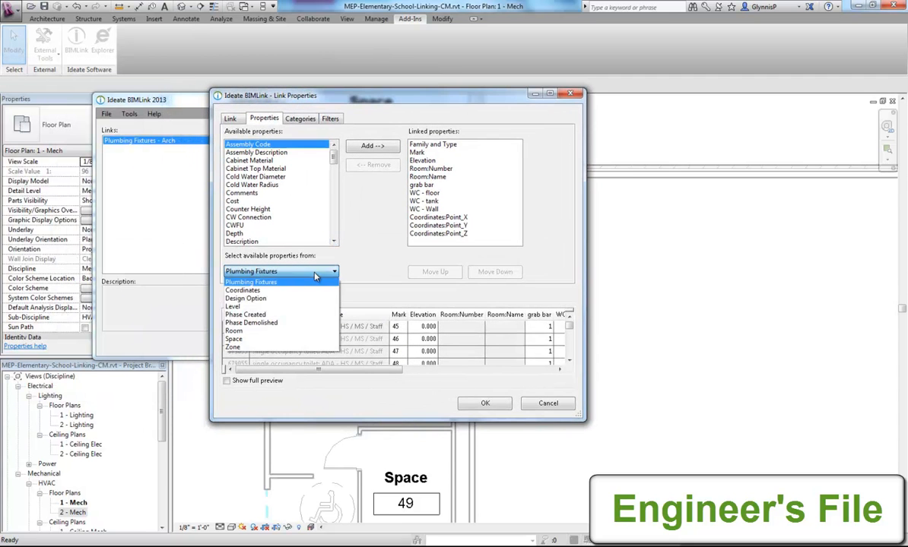
left_click(234, 339)
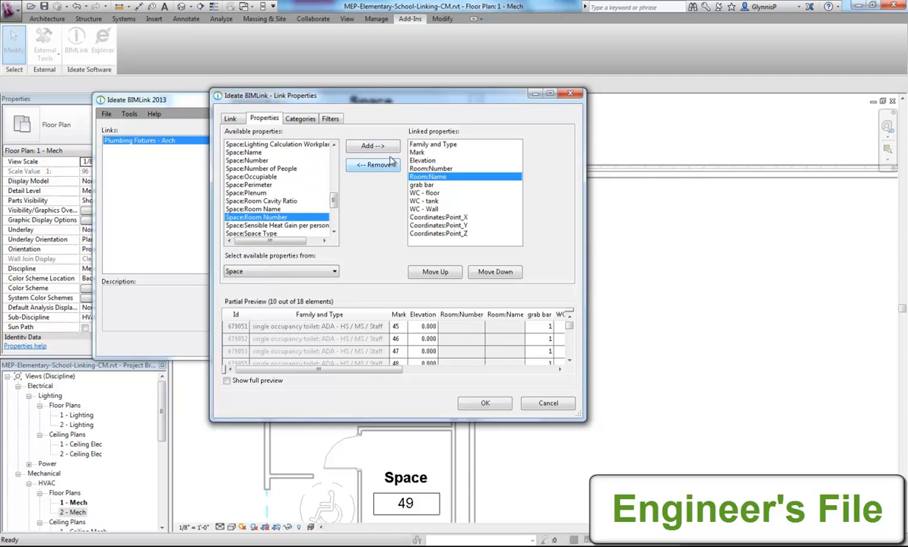
left_click(372, 146)
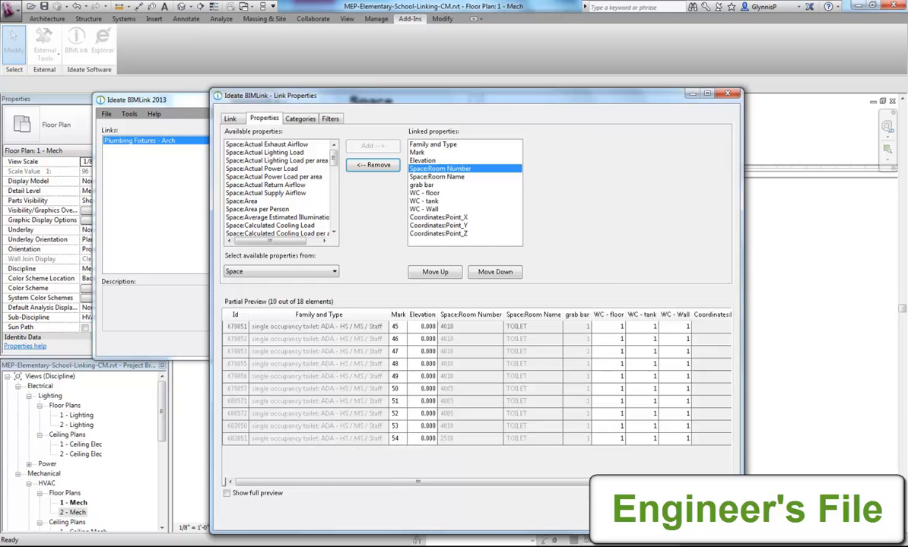
mouse_move(519, 265)
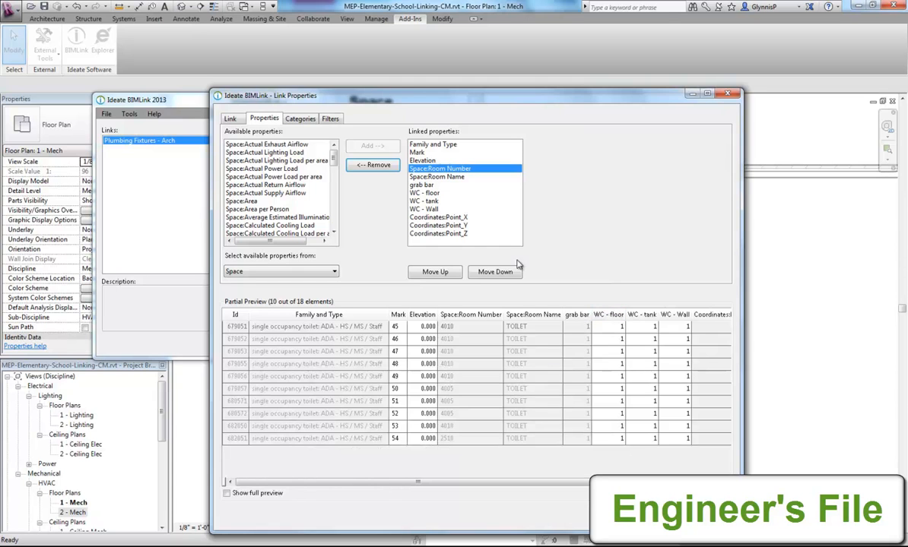
left_click(232, 118)
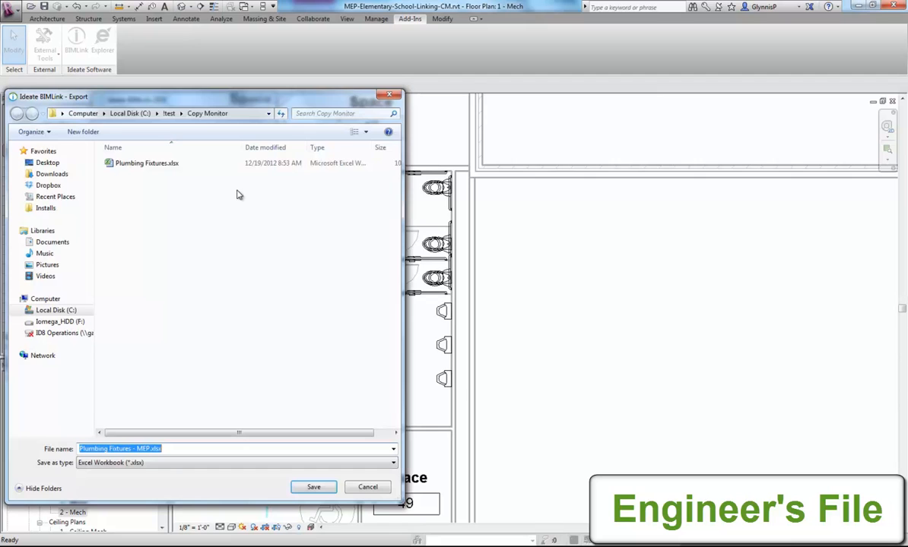
Export as a new 'Plumbing Fixtures - MEP' worksheet and open the workbook.
left_click(313, 487)
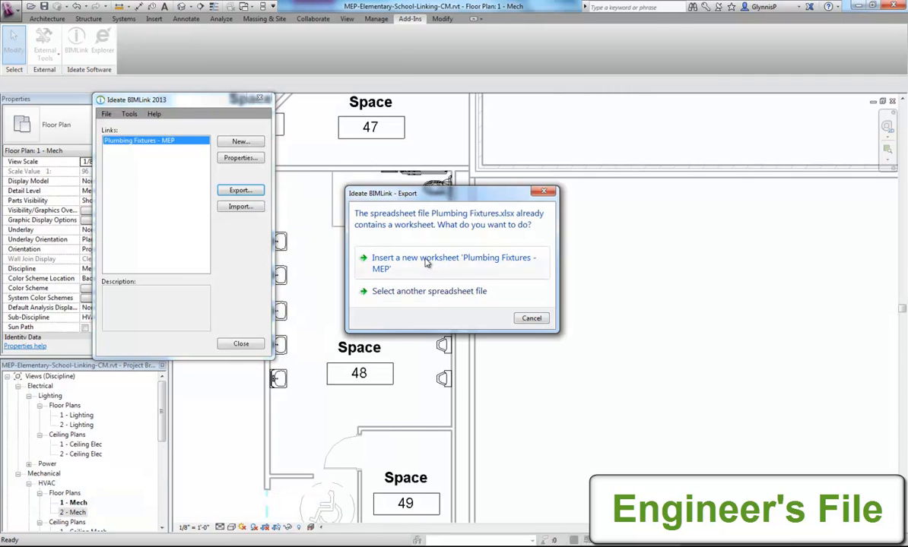
left_click(453, 263)
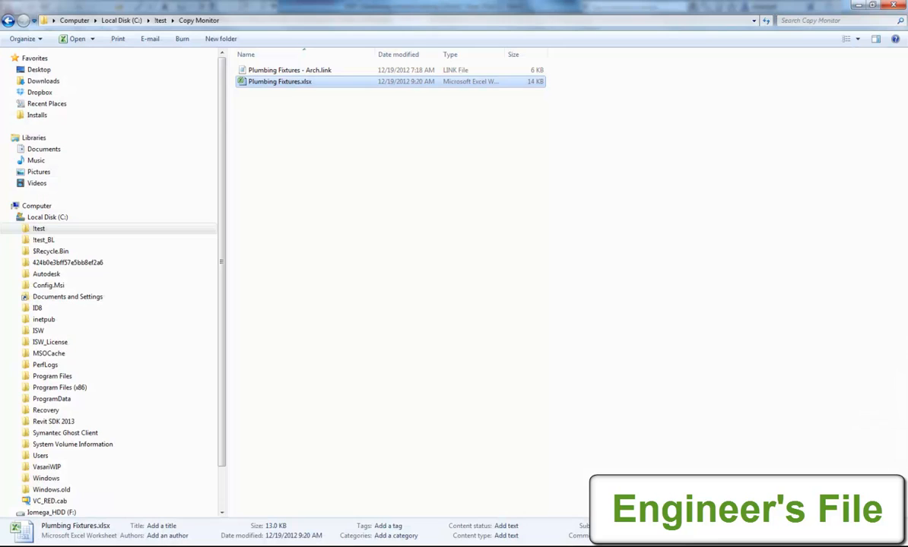
double_click(279, 81)
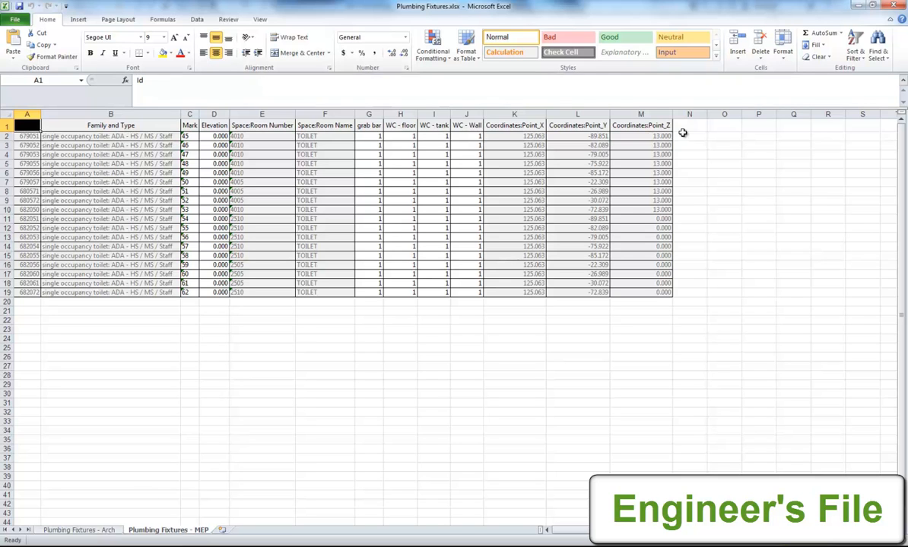
Add a Lookup column of rounded X/Y/Z keys filled down to row 19, autofitted.
left_click(689, 126)
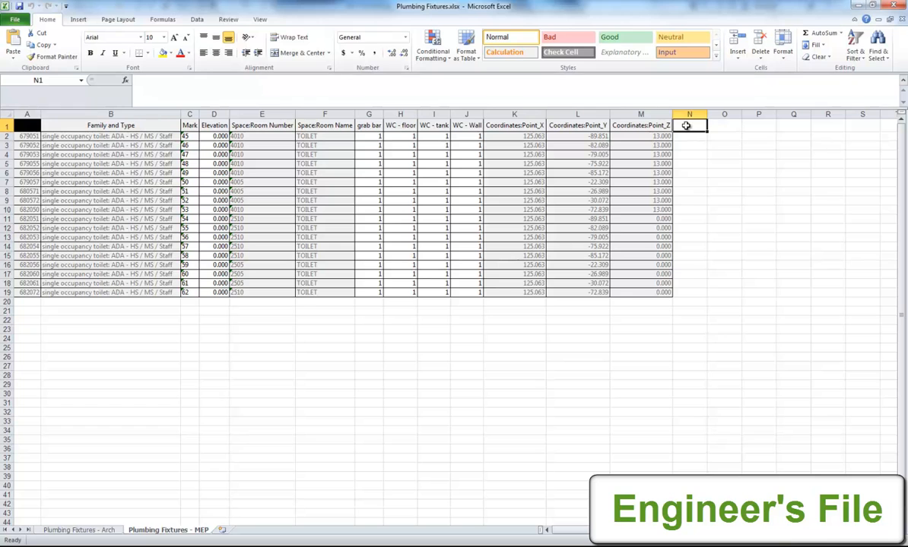
type("Lookup")
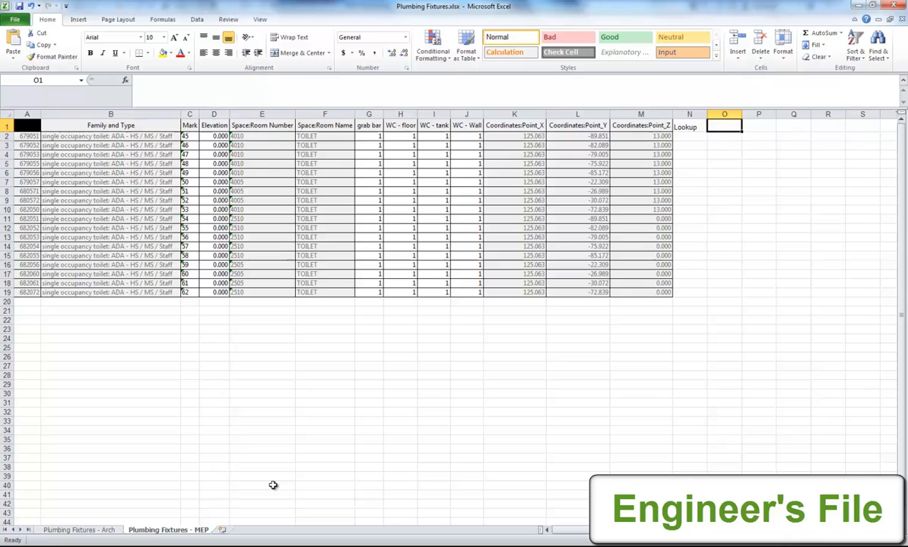
left_click(79, 530)
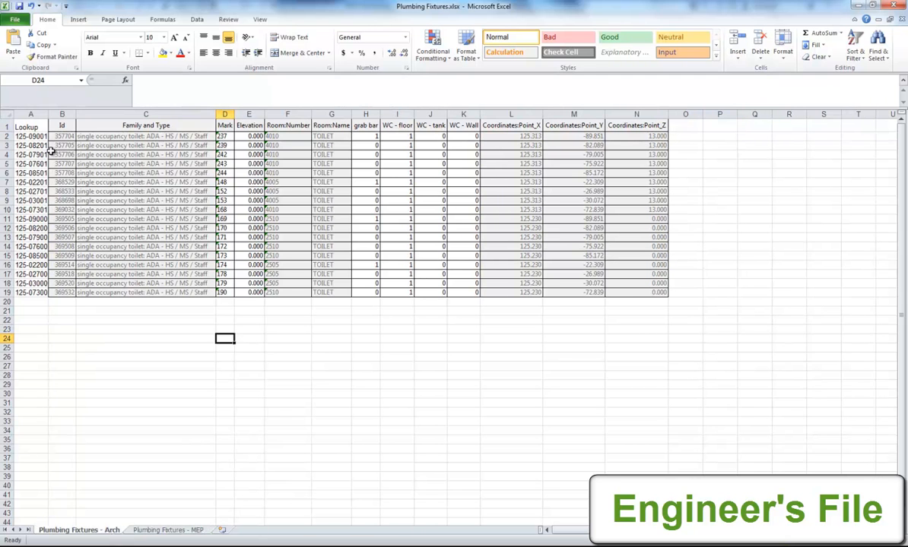
left_click(31, 136)
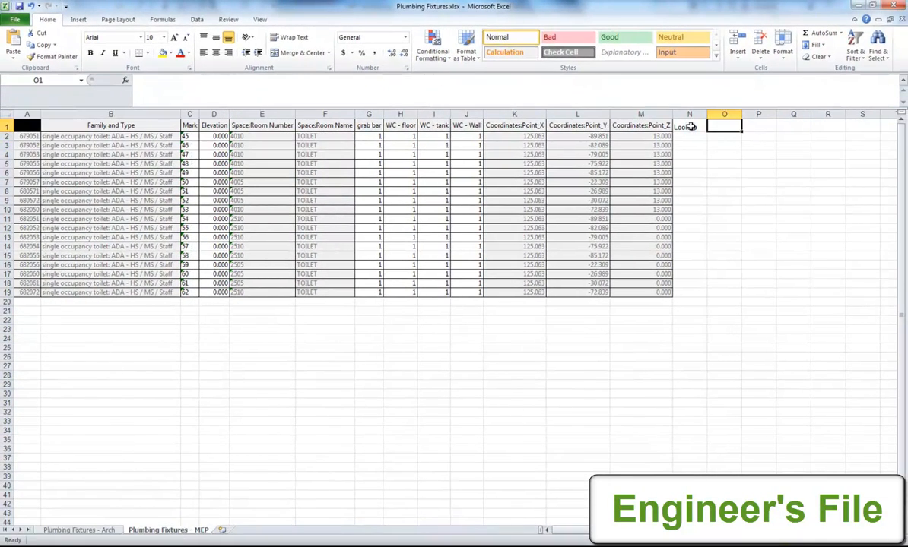
left_click(689, 135)
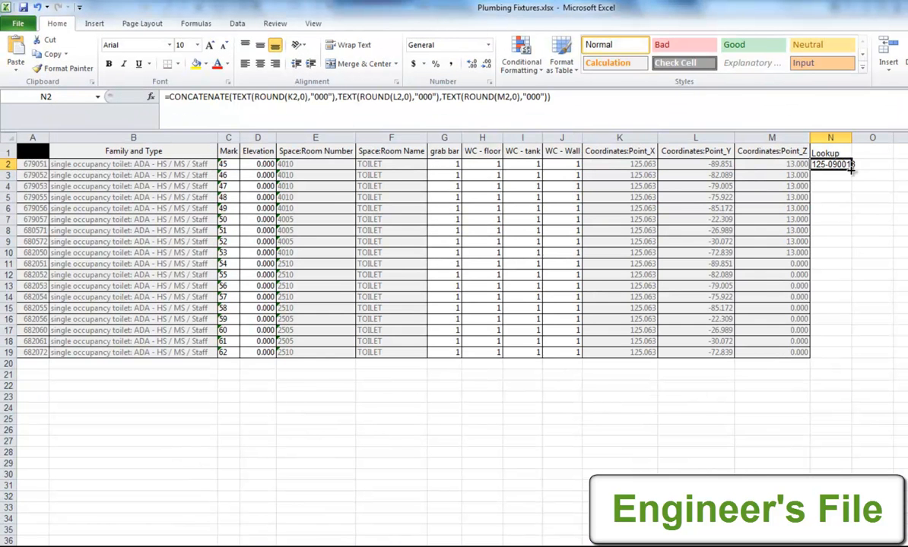
left_click_drag(851, 164, 852, 352)
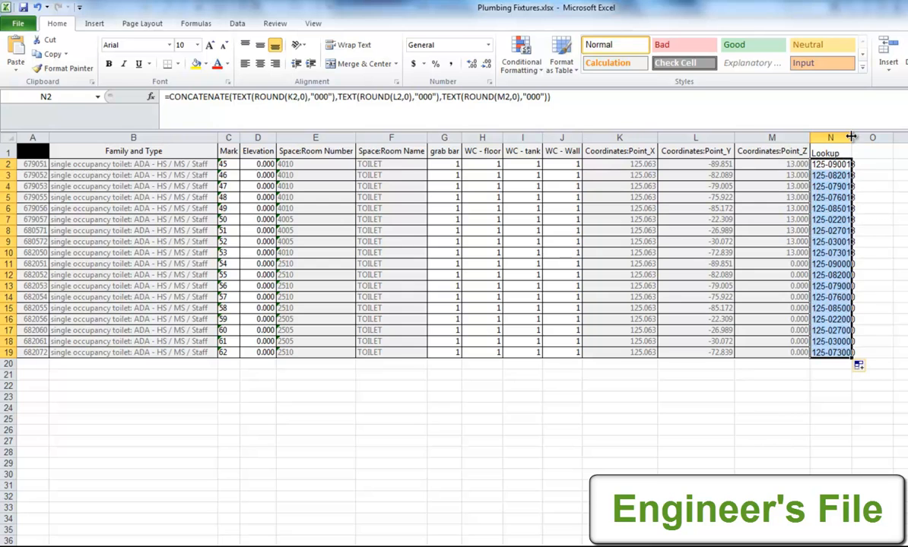
left_click(839, 407)
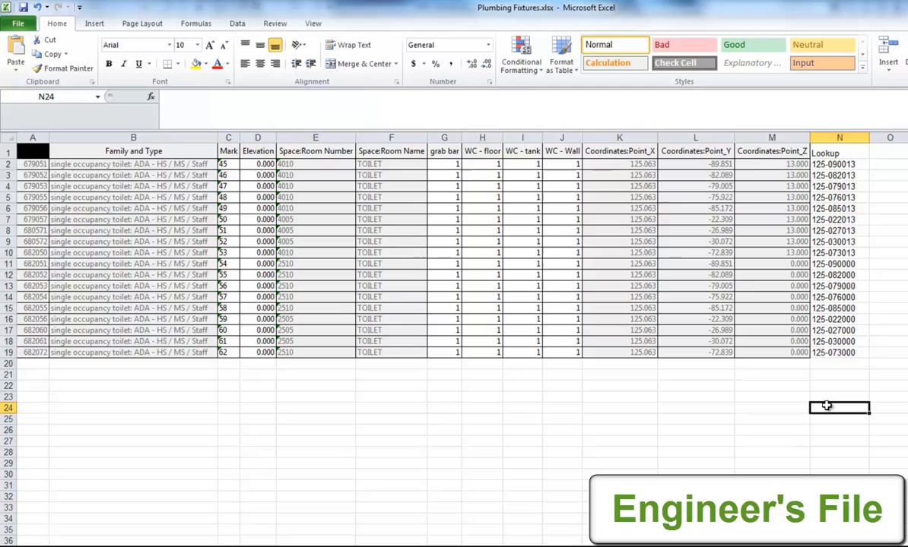
Enter =VLOOKUP(N2, Arch sheet A2:N19, 4) in Mark cell C2.
left_click(228, 164)
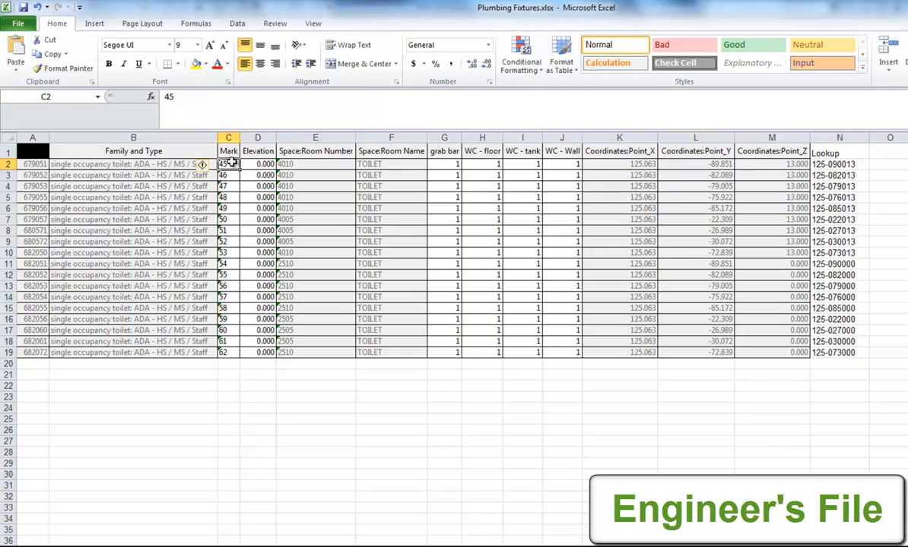
type("=")
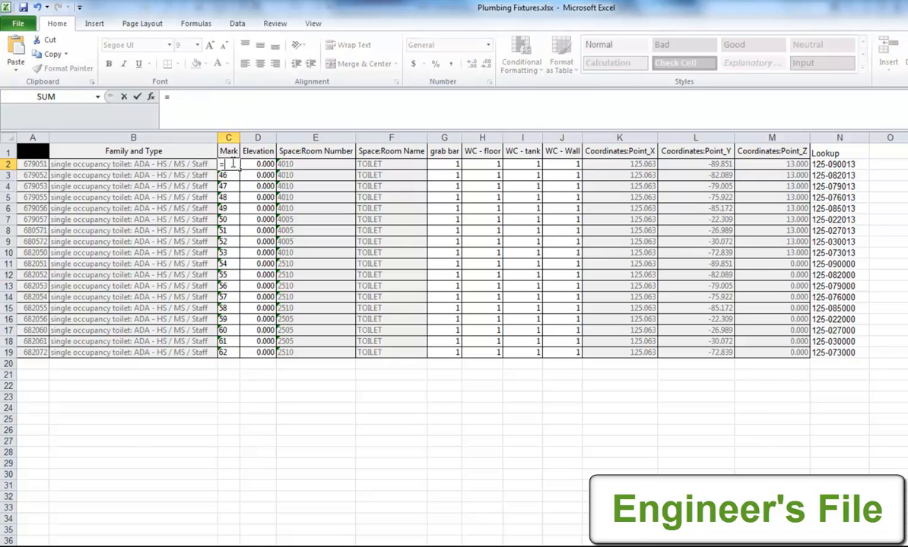
type("vlook")
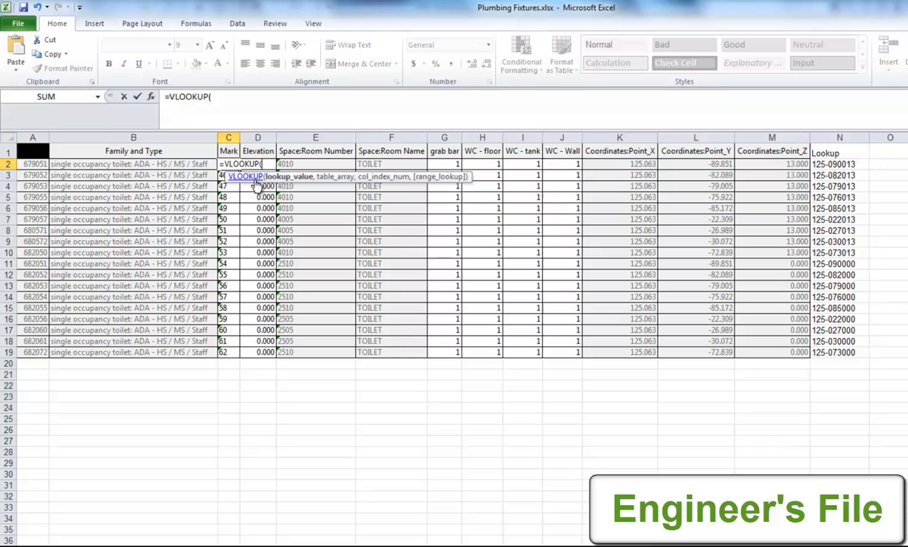
mouse_move(282, 187)
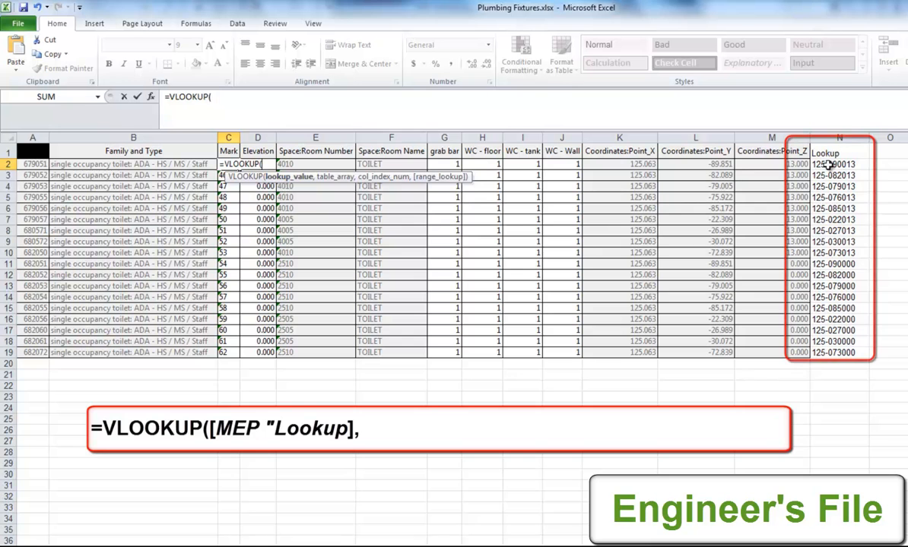
left_click(838, 163)
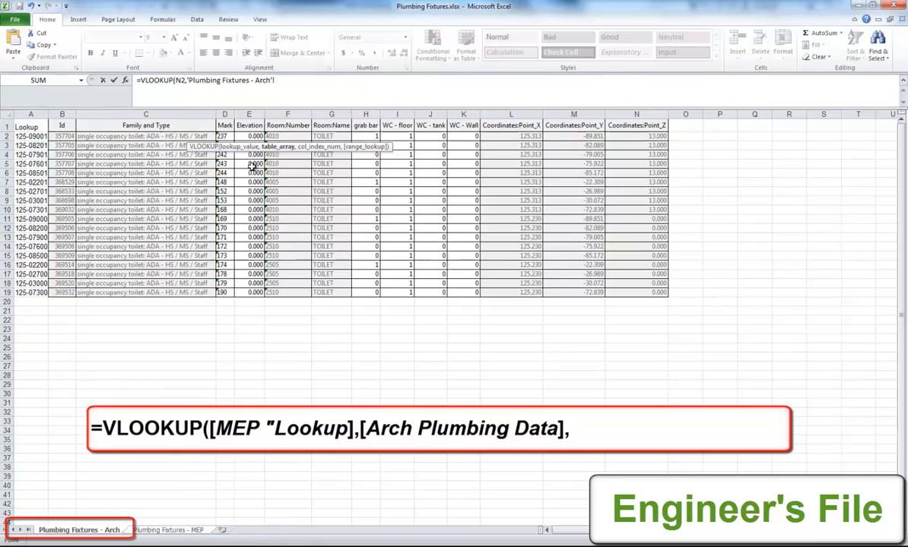
left_click(31, 136)
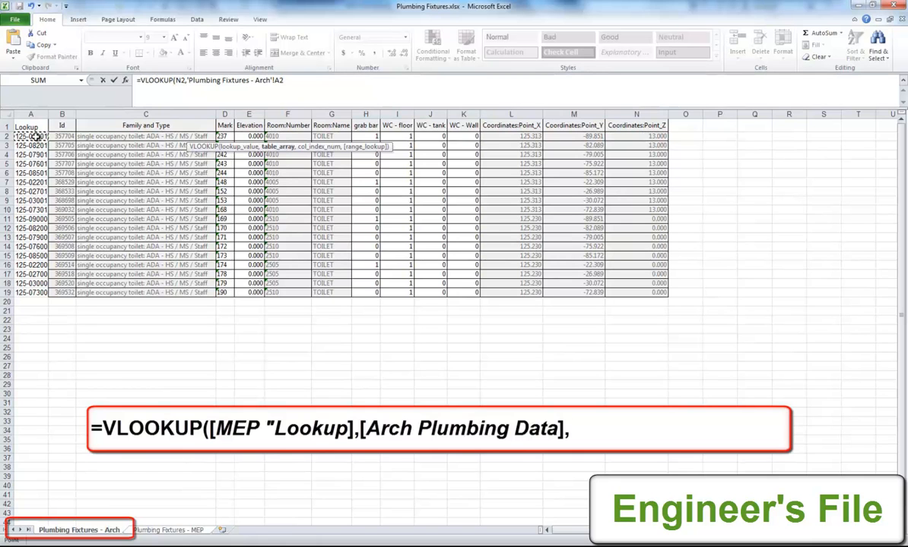
left_click_drag(31, 137, 642, 292)
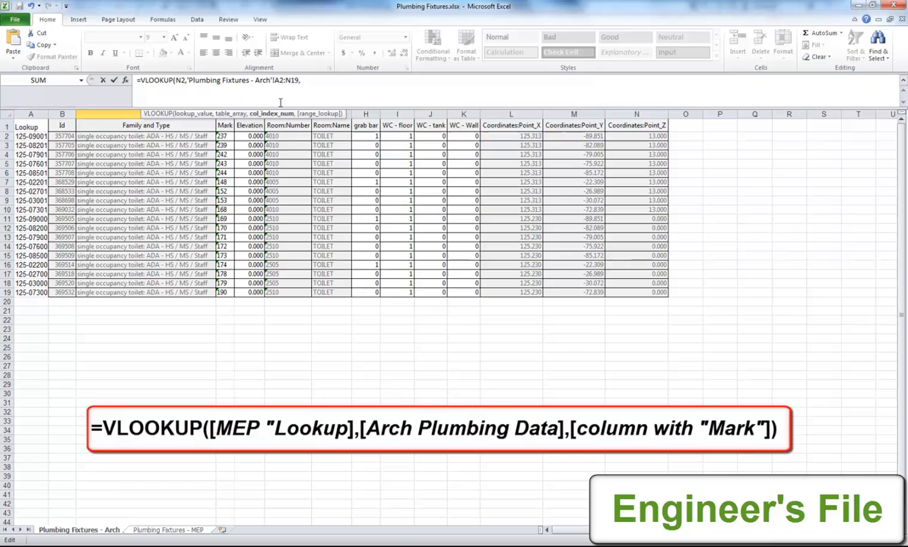
type("4")
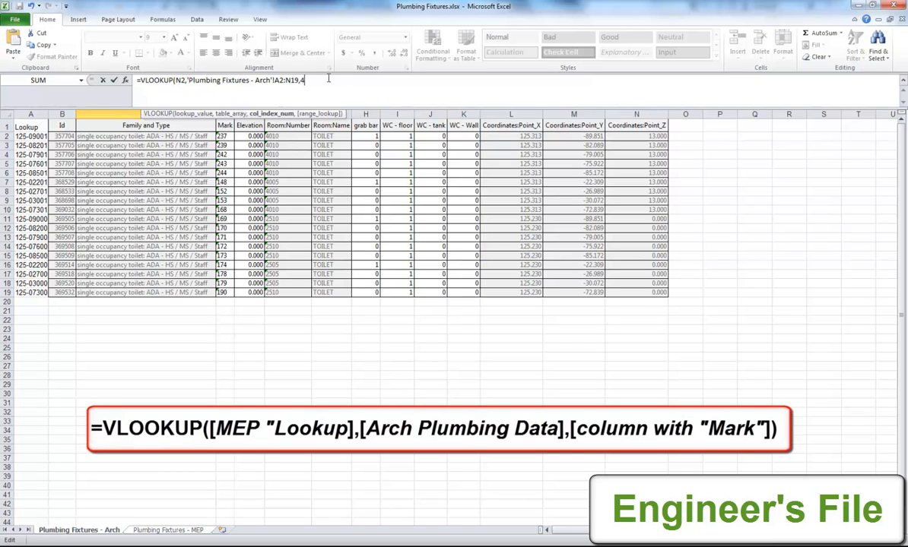
left_click(168, 530)
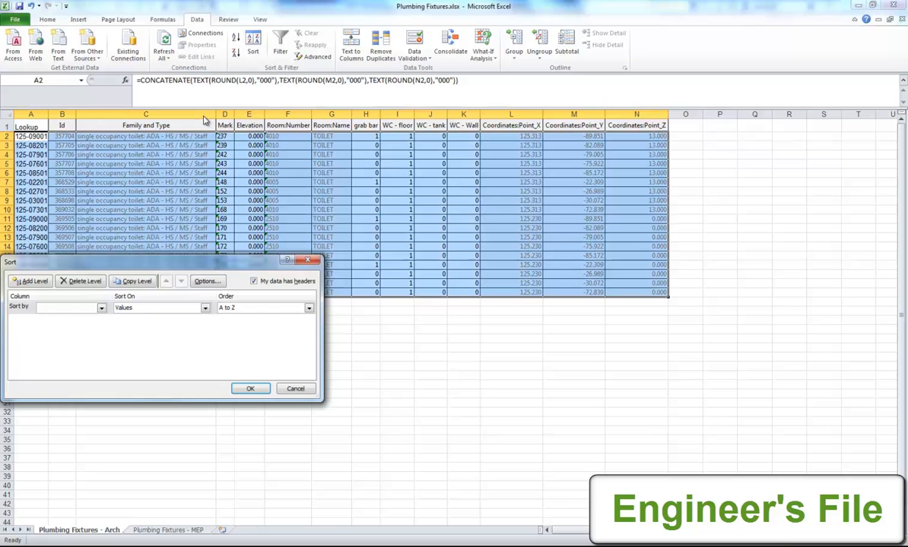
Sort the Arch sheet rows A to Z by the Lookup column, then return to MEP.
left_click(69, 308)
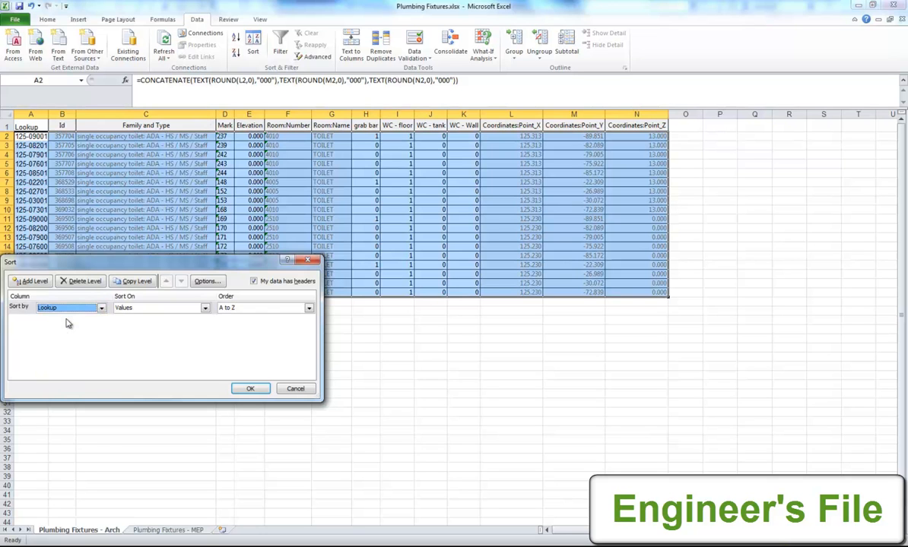
left_click(251, 389)
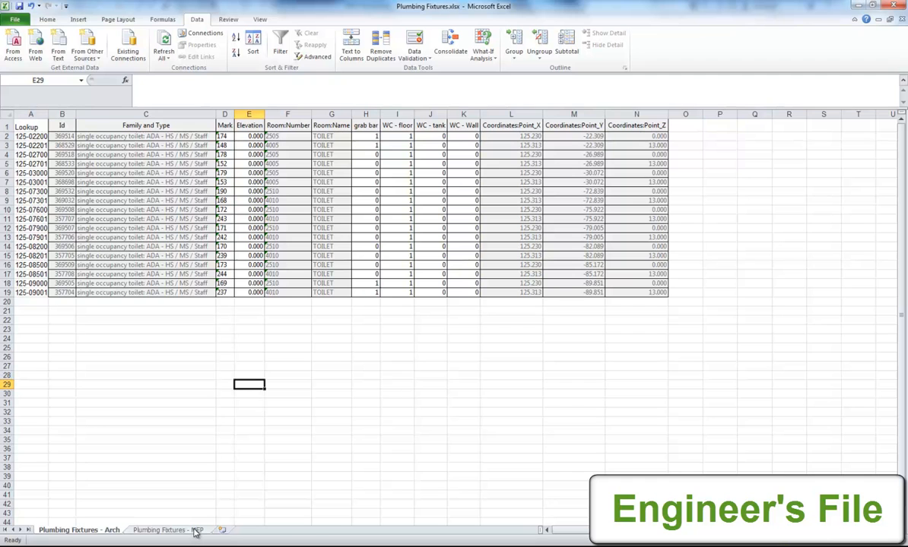
left_click(169, 530)
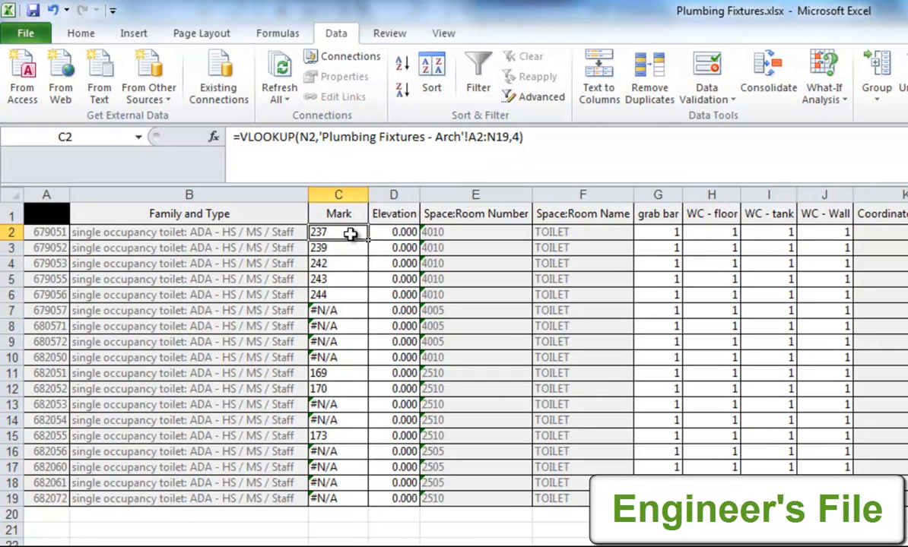
mouse_move(369, 285)
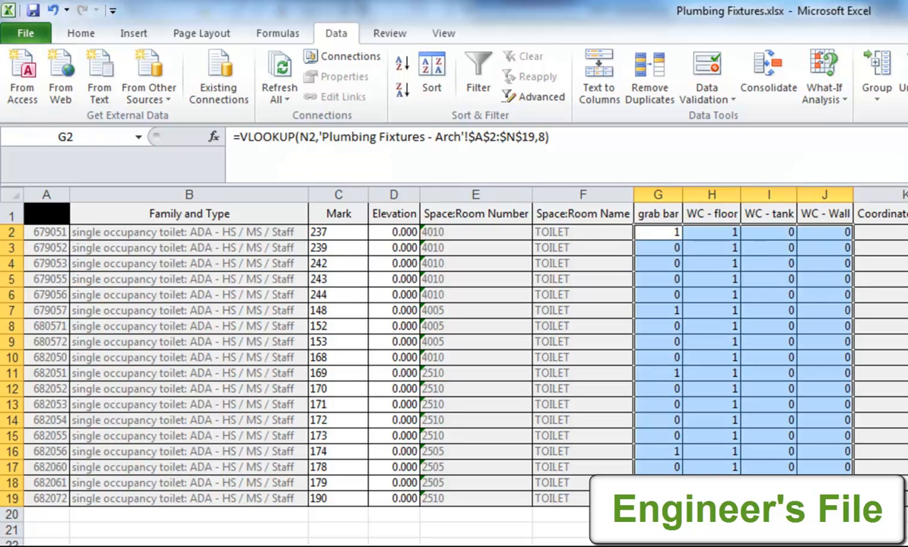
Deselect the newly filled Mark, grab bar and WC formula columns on the MEP sheet.
left_click(769, 213)
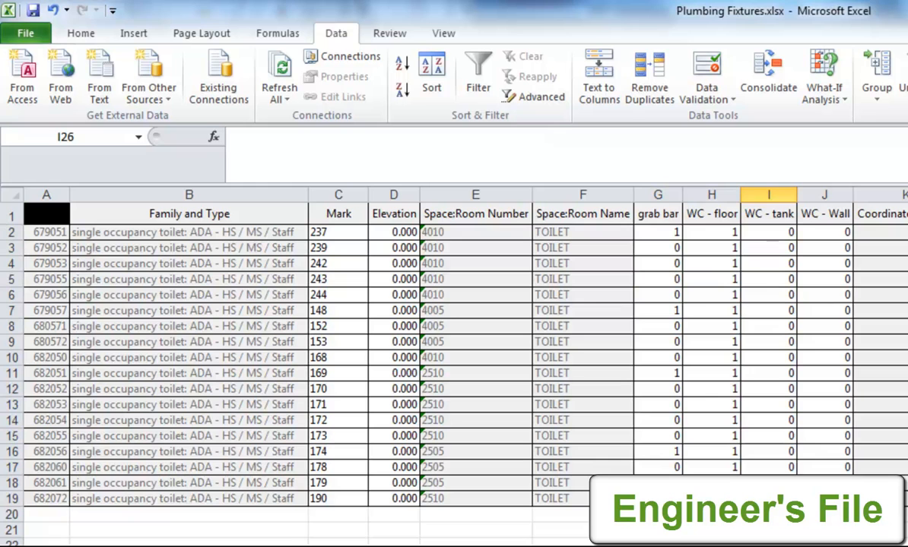
mouse_move(34, 10)
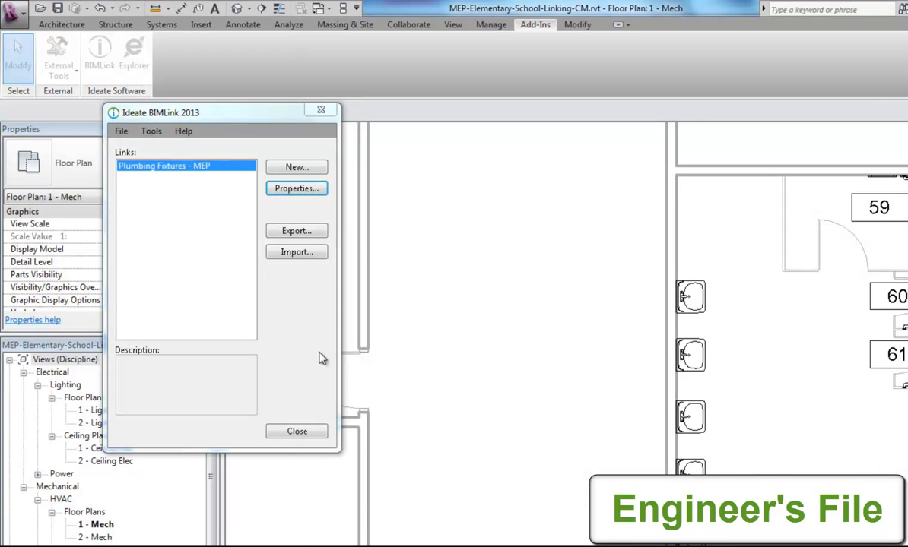
Import the 'Plumbing Fixtures - MEP' worksheet from Plumbing Fixtures.xlsx through BIMLink, then close it.
left_click(296, 252)
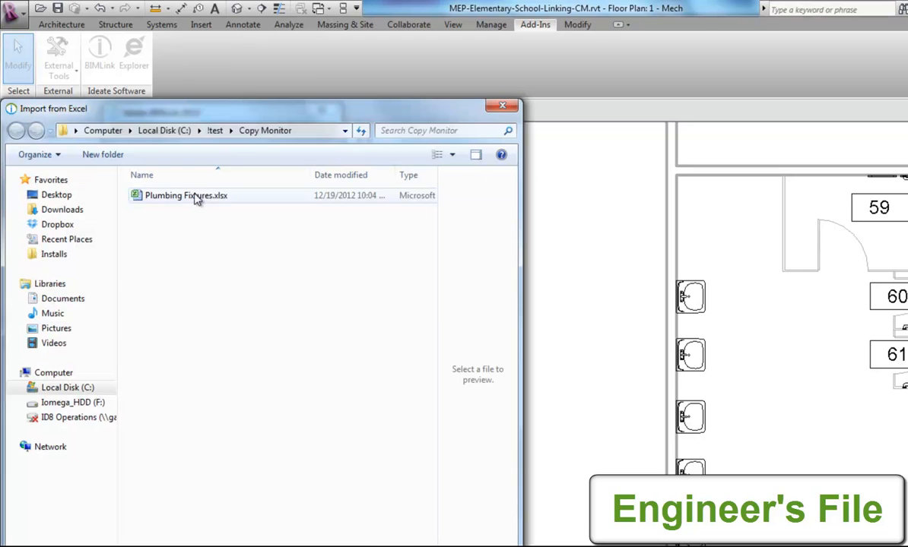
double_click(185, 196)
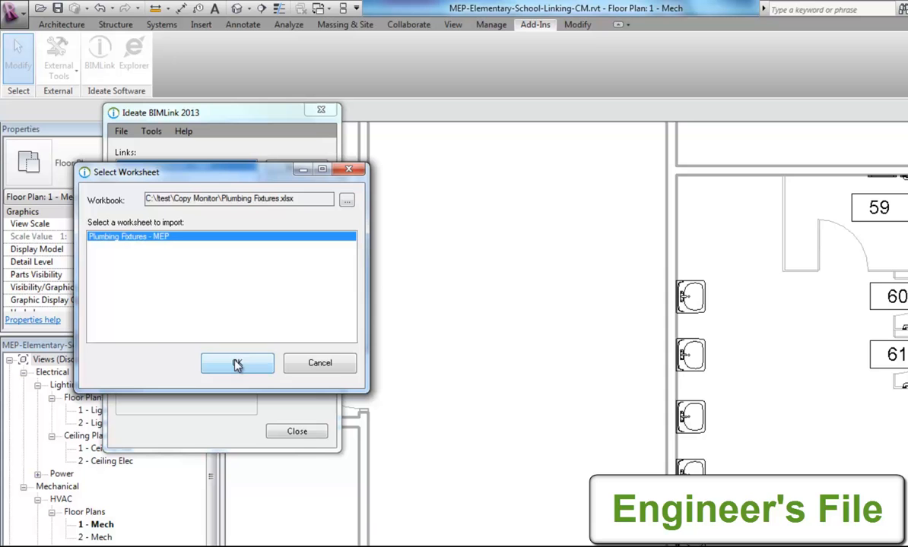
left_click(237, 363)
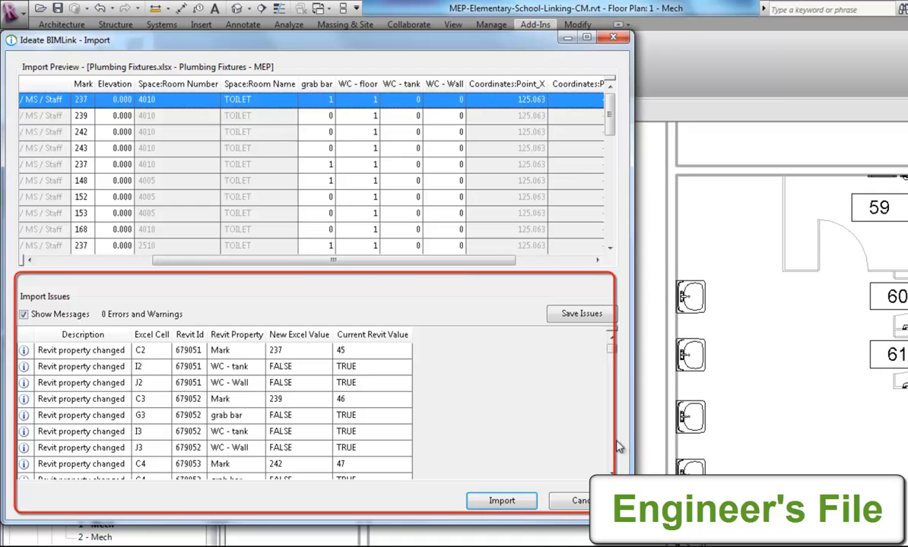
scroll("down", 3)
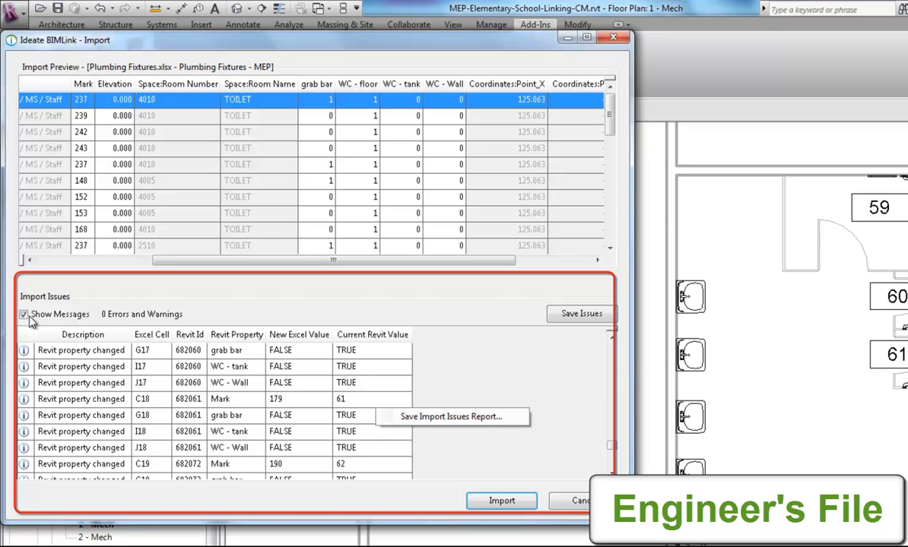
left_click(24, 314)
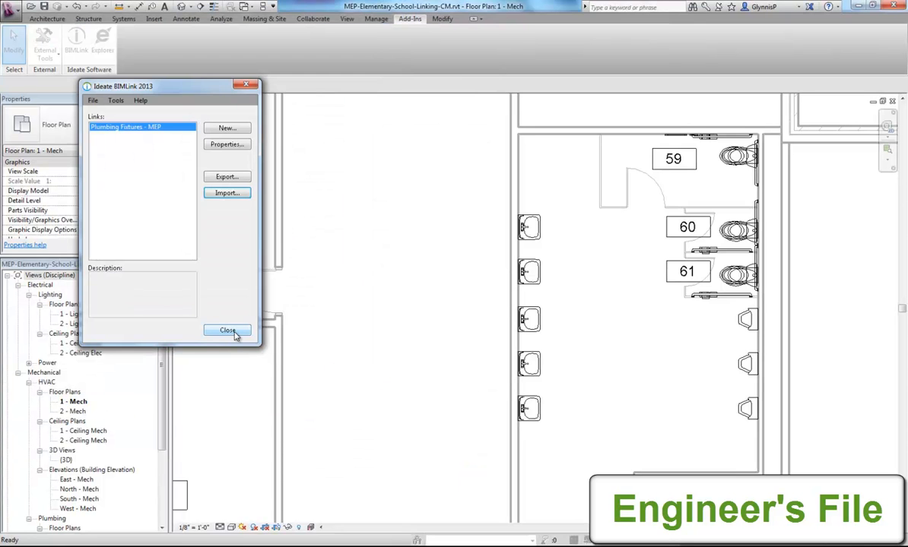
left_click(228, 329)
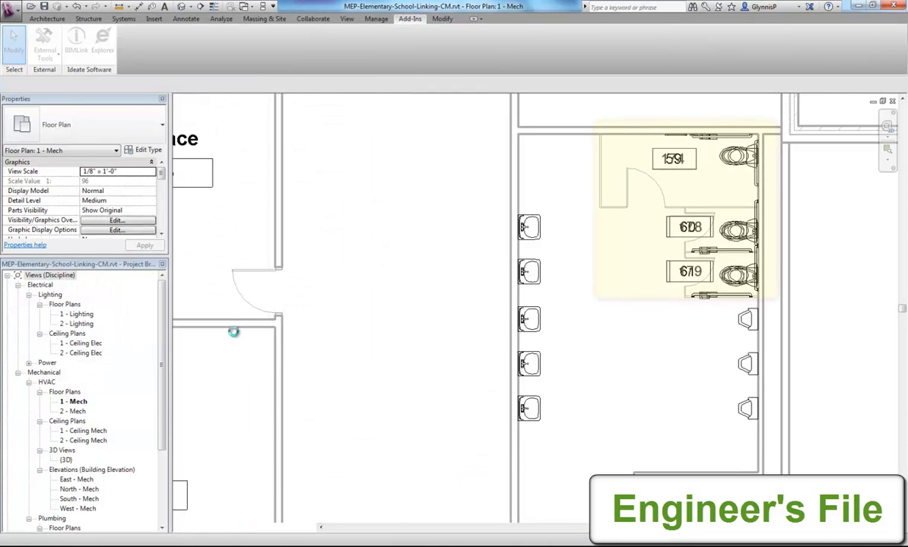